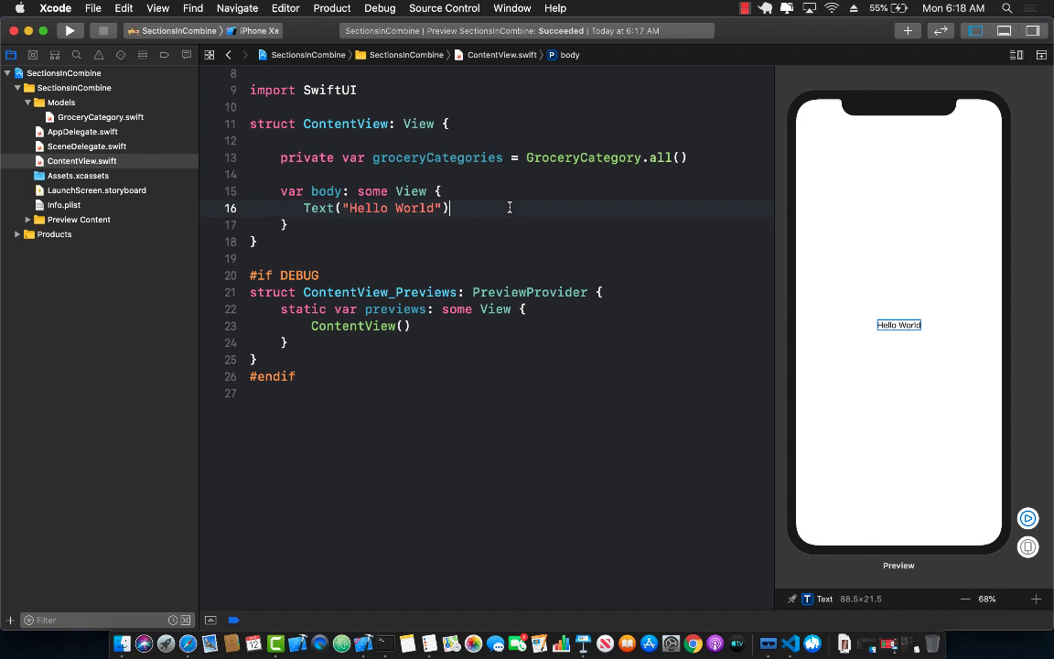
pyautogui.moveTo(119, 135)
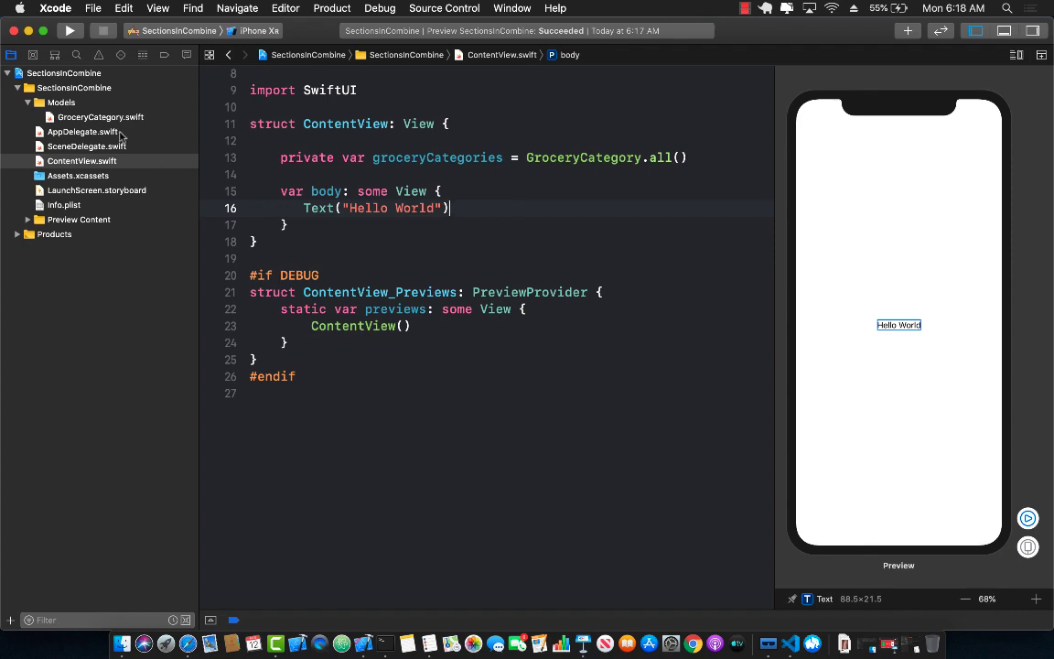
# Review GroceryCategory.swift: the GroceryCategory struct, its groceryItems and GroceryItem's title.
pyautogui.click(101, 117)
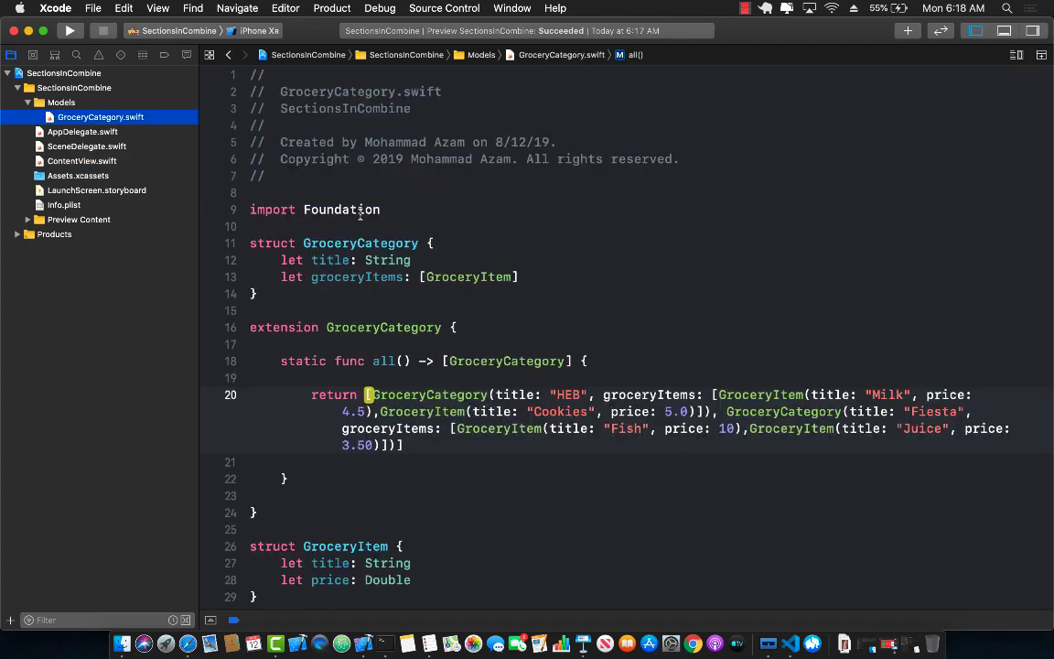
pyautogui.scroll(-3)
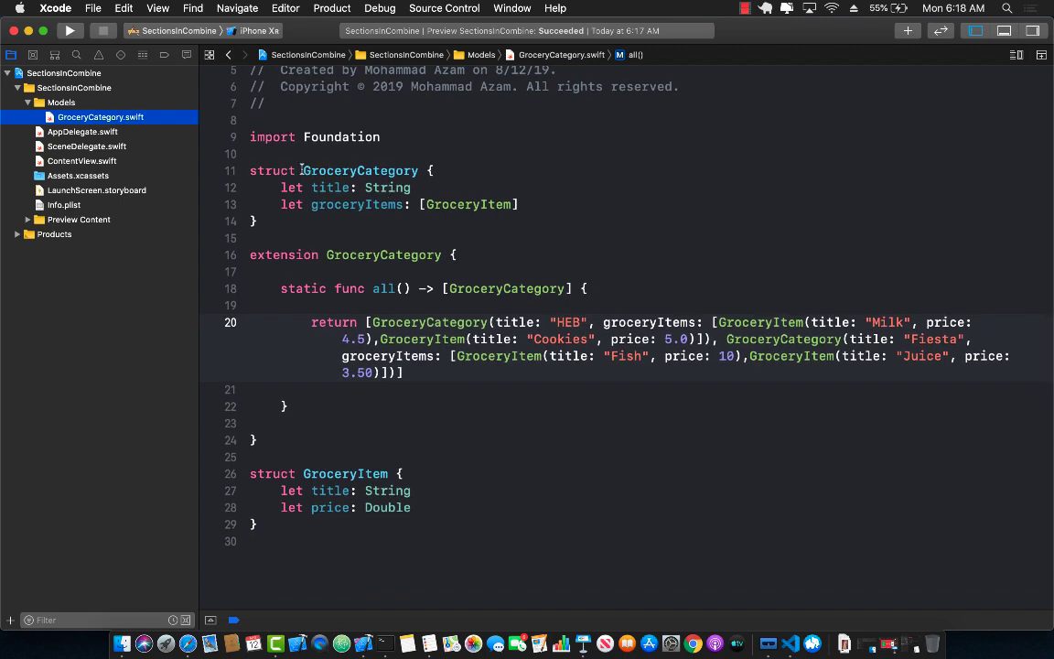
pyautogui.doubleClick(358, 170)
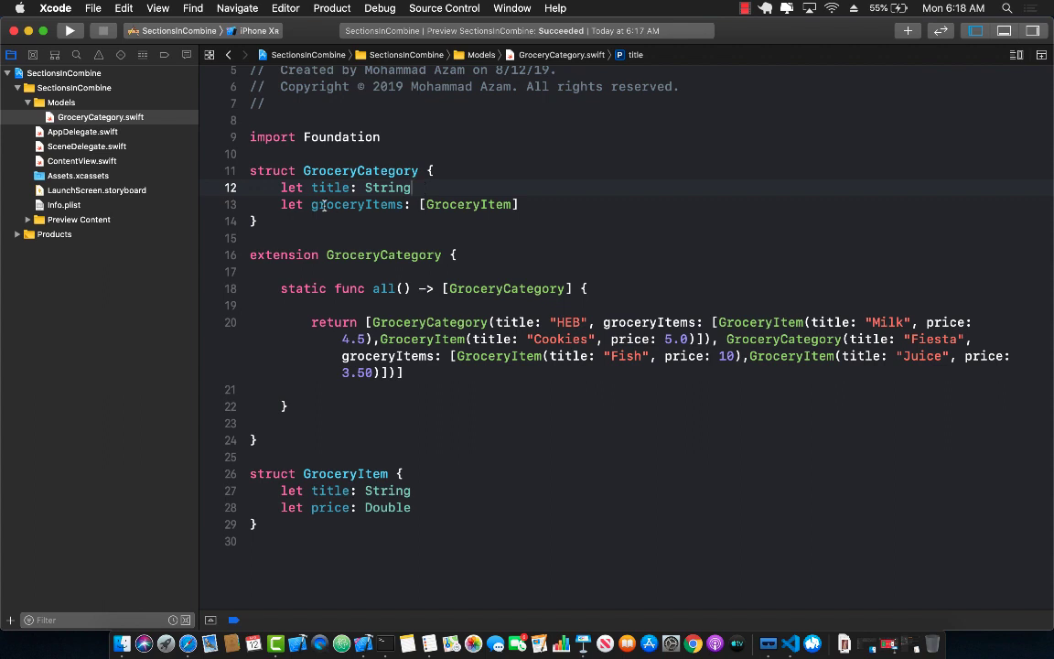
pyautogui.doubleClick(357, 205)
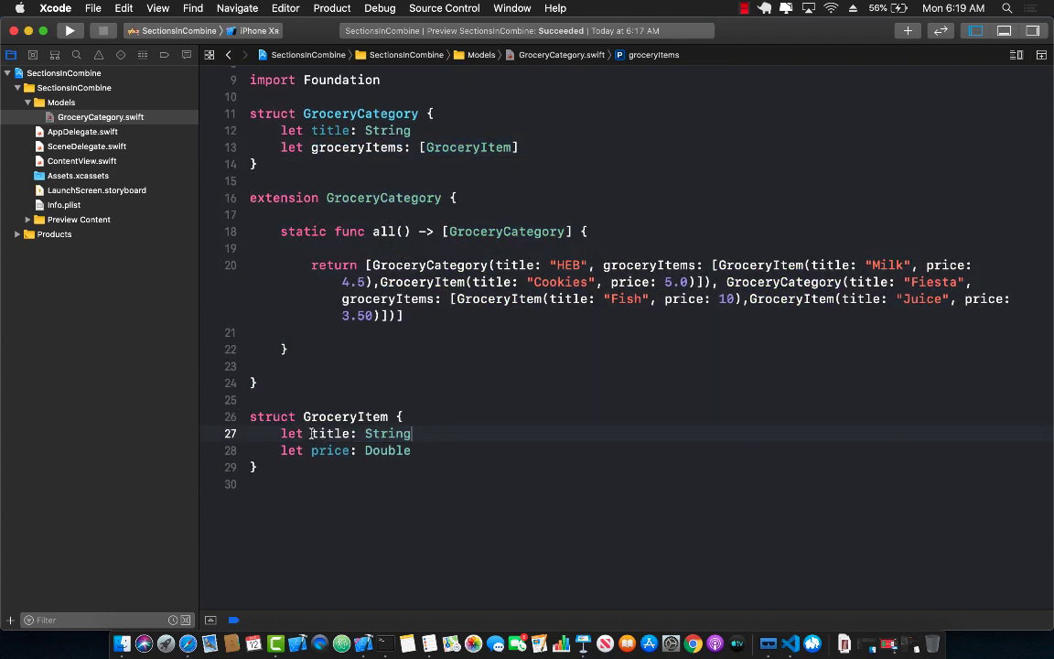
pyautogui.click(413, 450)
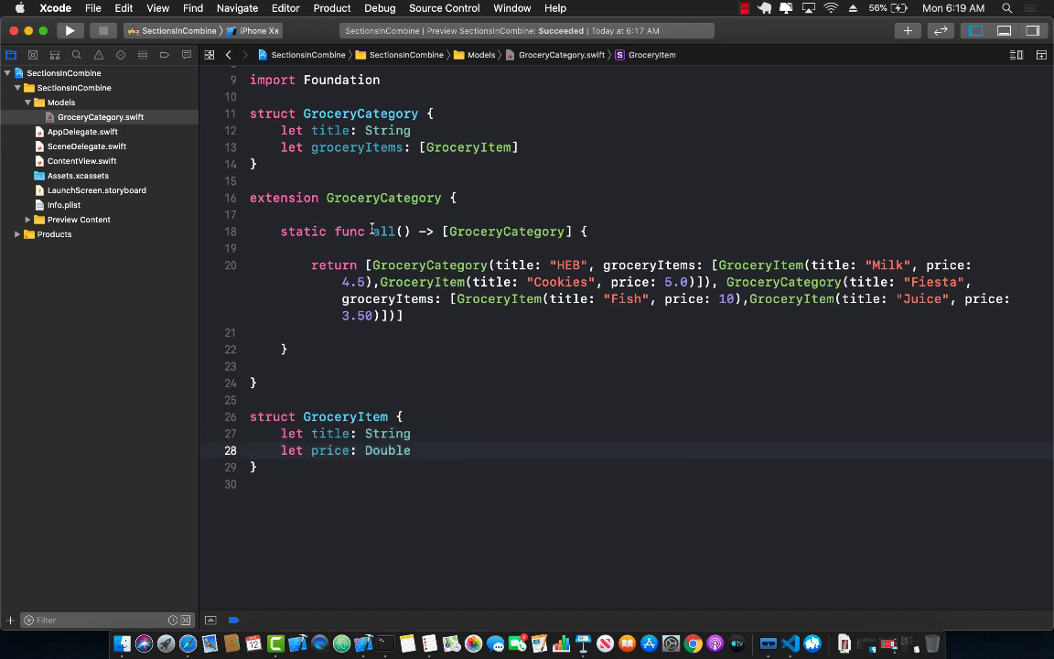
# Inspect the all() function's returned categories array, then return to ContentView.swift.
pyautogui.doubleClick(384, 198)
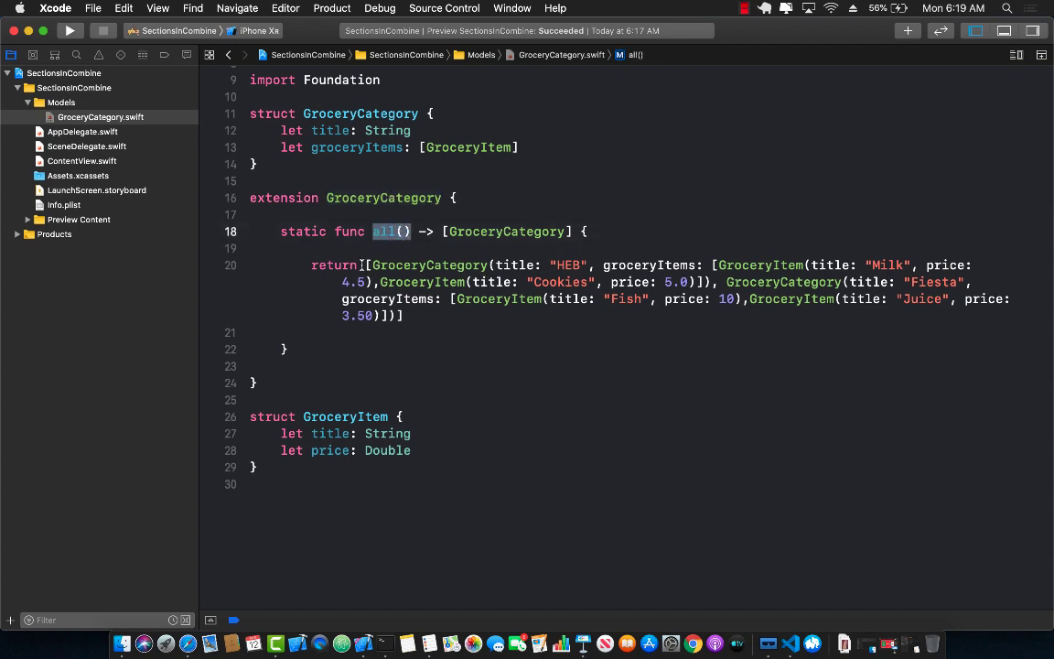
pyautogui.moveTo(366, 264); pyautogui.dragTo(403, 315)
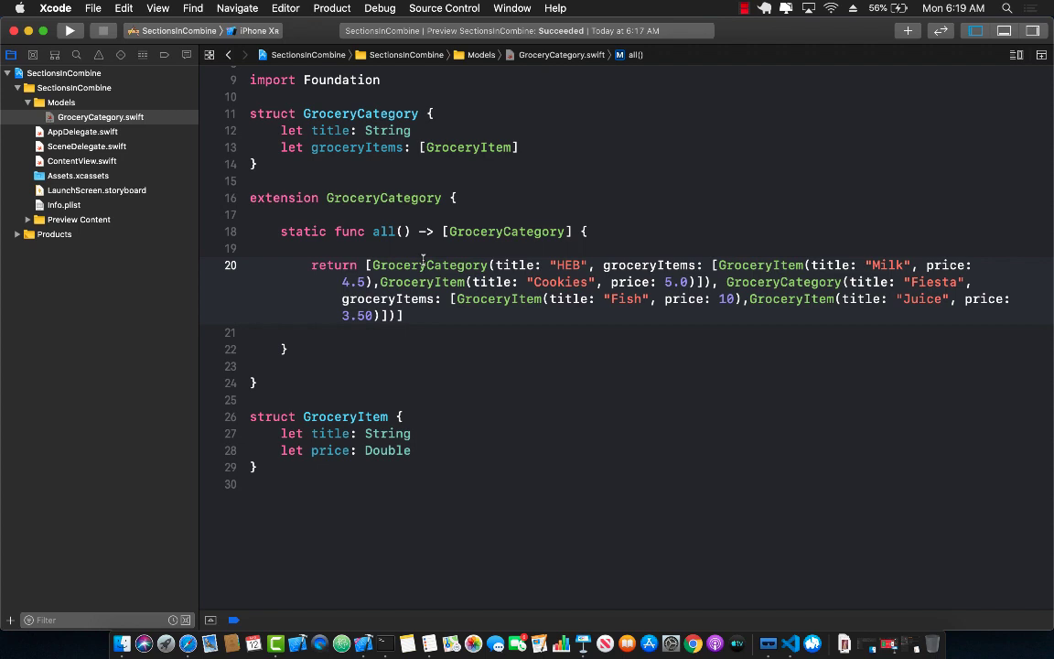
pyautogui.doubleClick(429, 264)
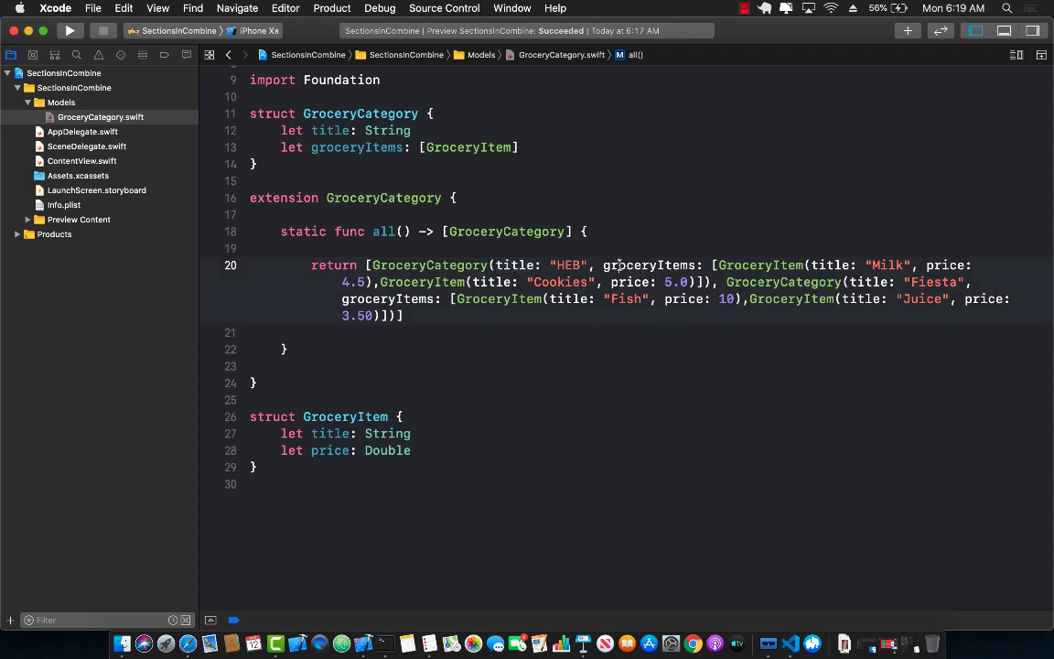
pyautogui.doubleClick(647, 263)
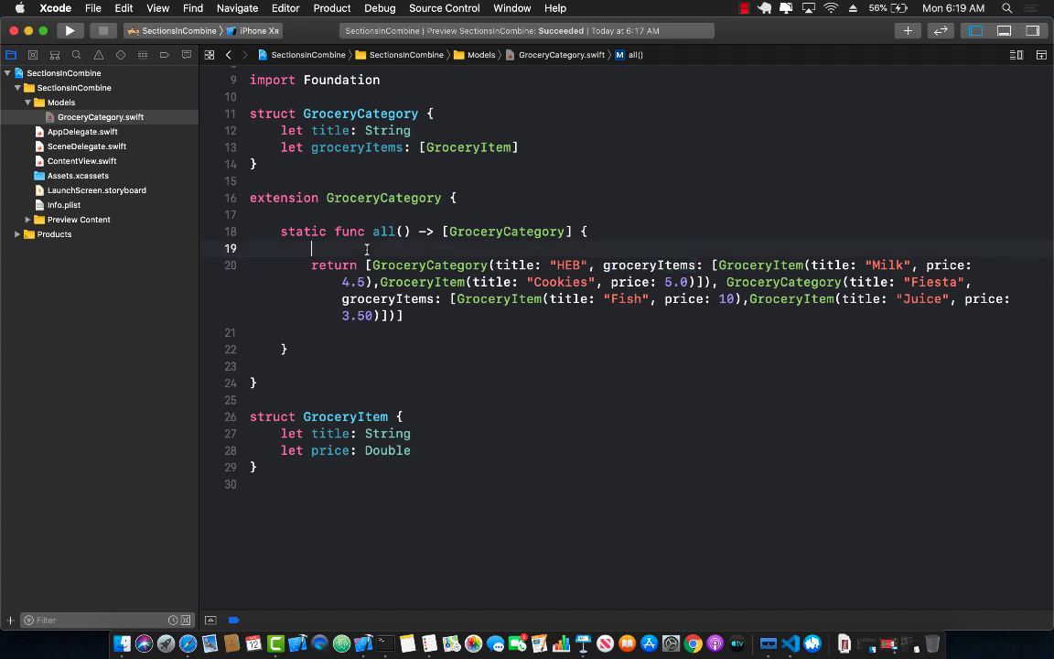
pyautogui.click(83, 161)
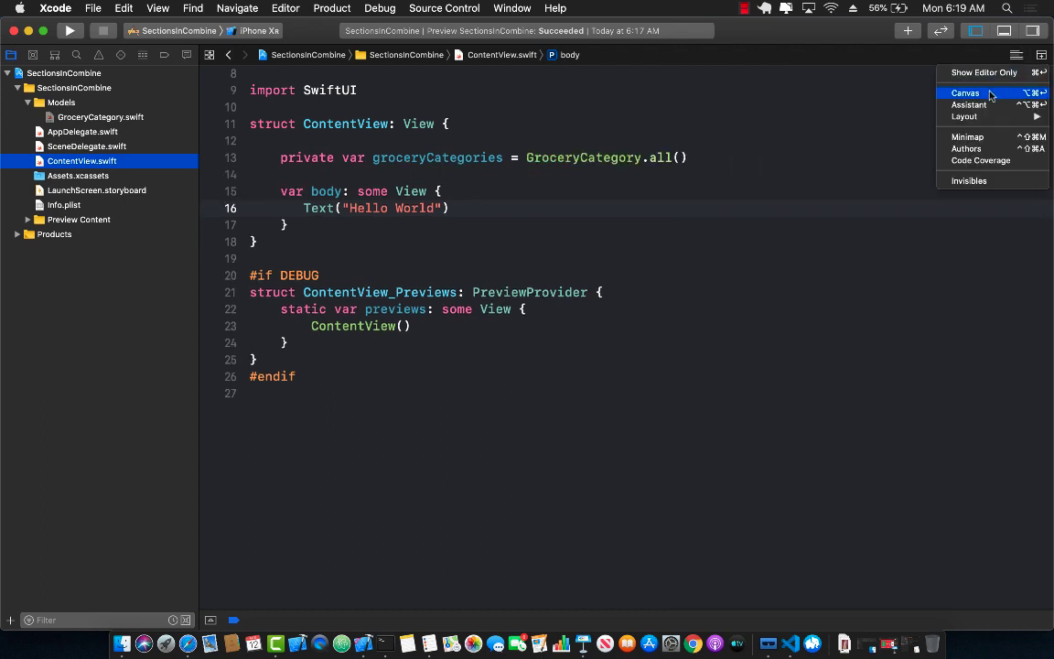
# Show the SwiftUI preview canvas rendering Hello World beside the code.
pyautogui.click(966, 91)
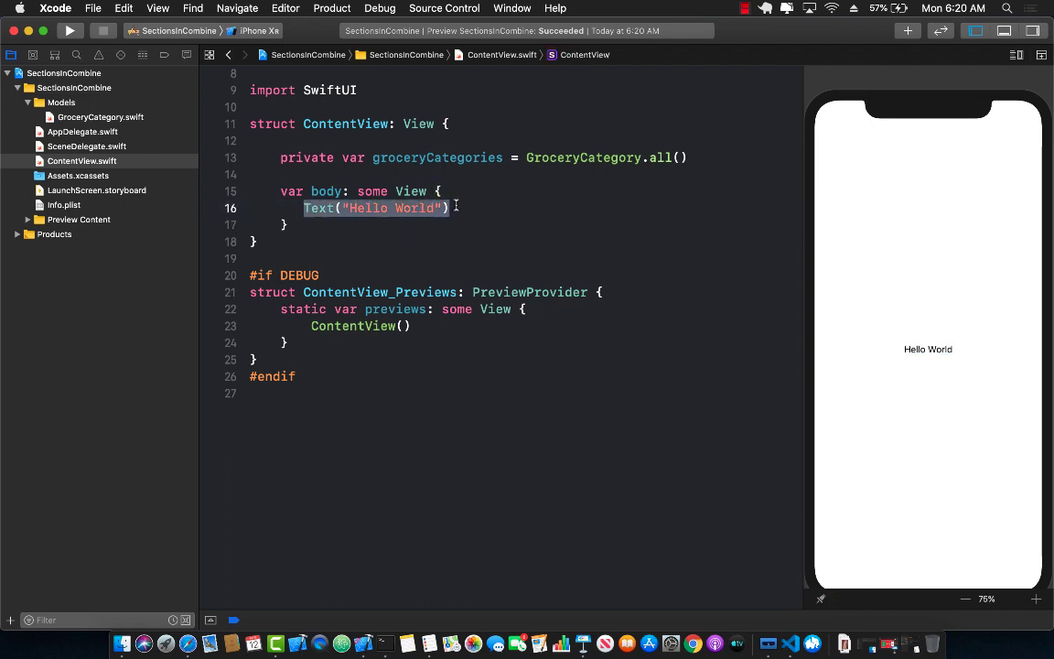
# Make body a List(self.groceryCategories, id: \.title) showing Text(gc.title), previewing HEB and Fiesta.
pyautogui.write('List')
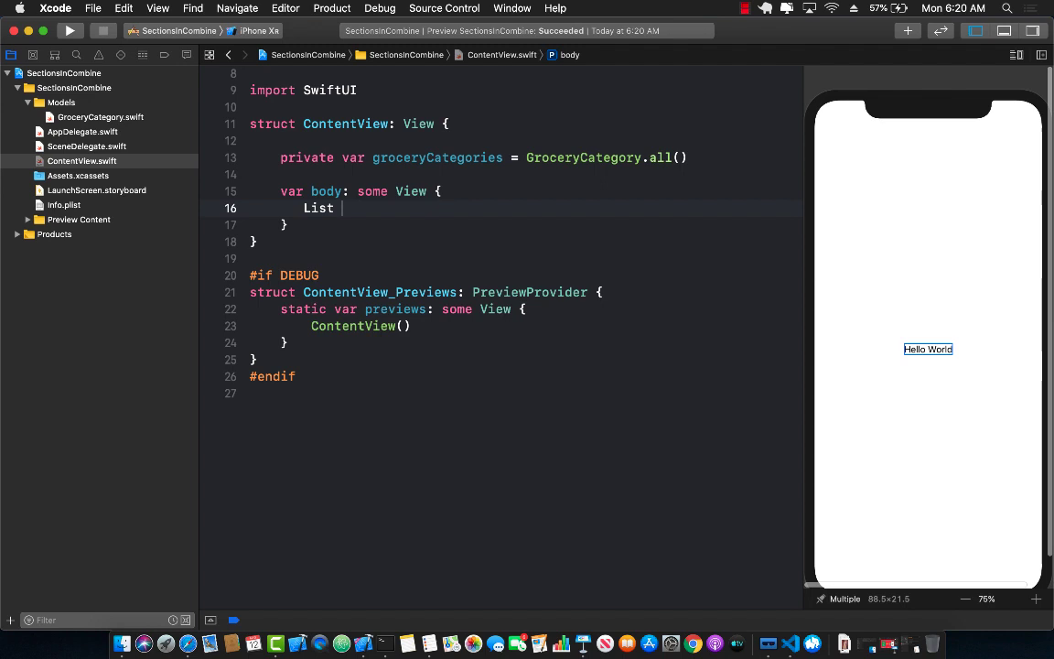
pyautogui.write('{')
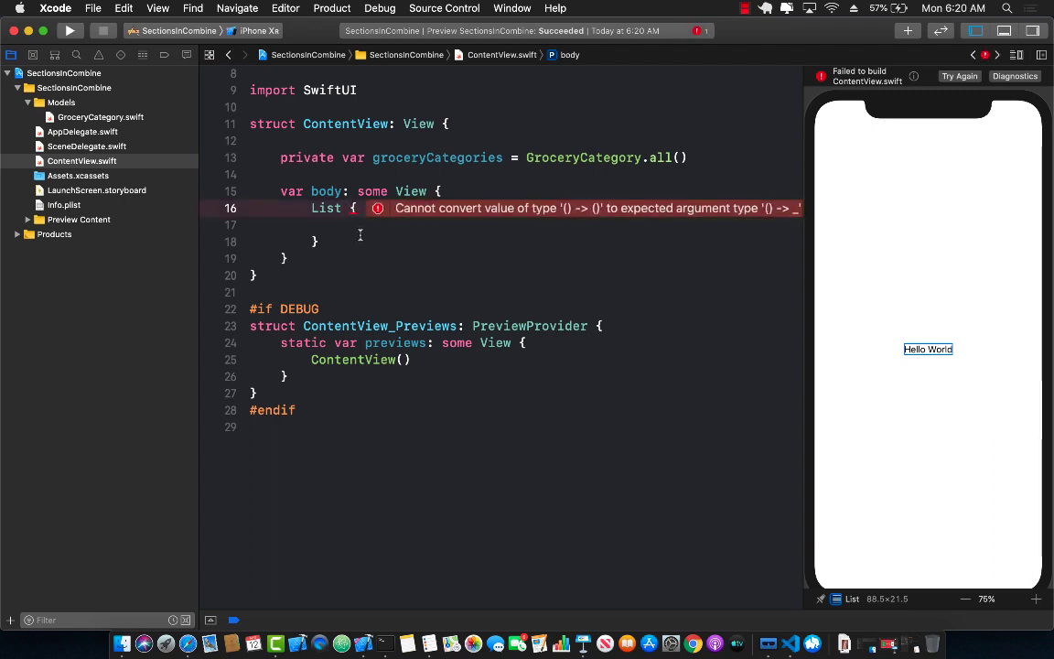
pyautogui.write('(self.groceryCategories, id:')
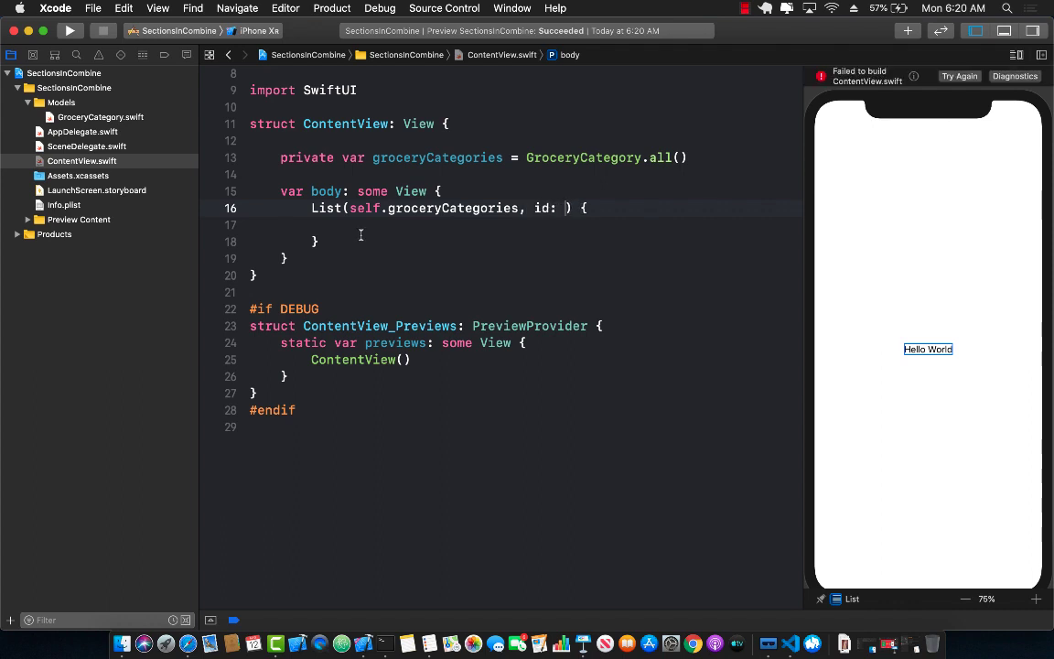
pyautogui.write('\\.title')
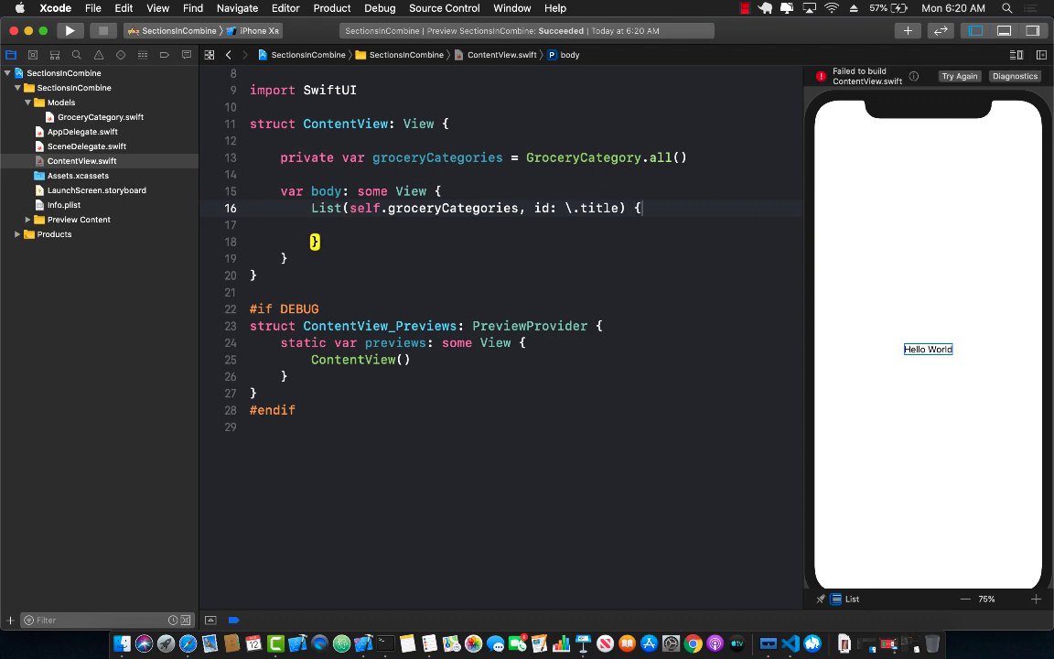
pyautogui.write('gc in')
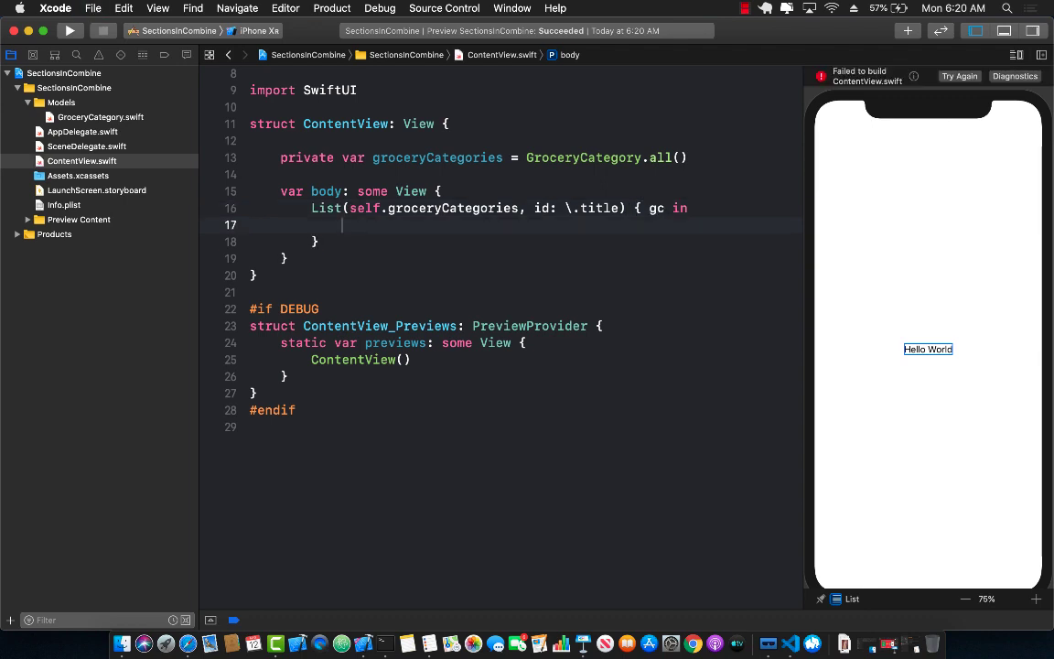
pyautogui.write('Text(')
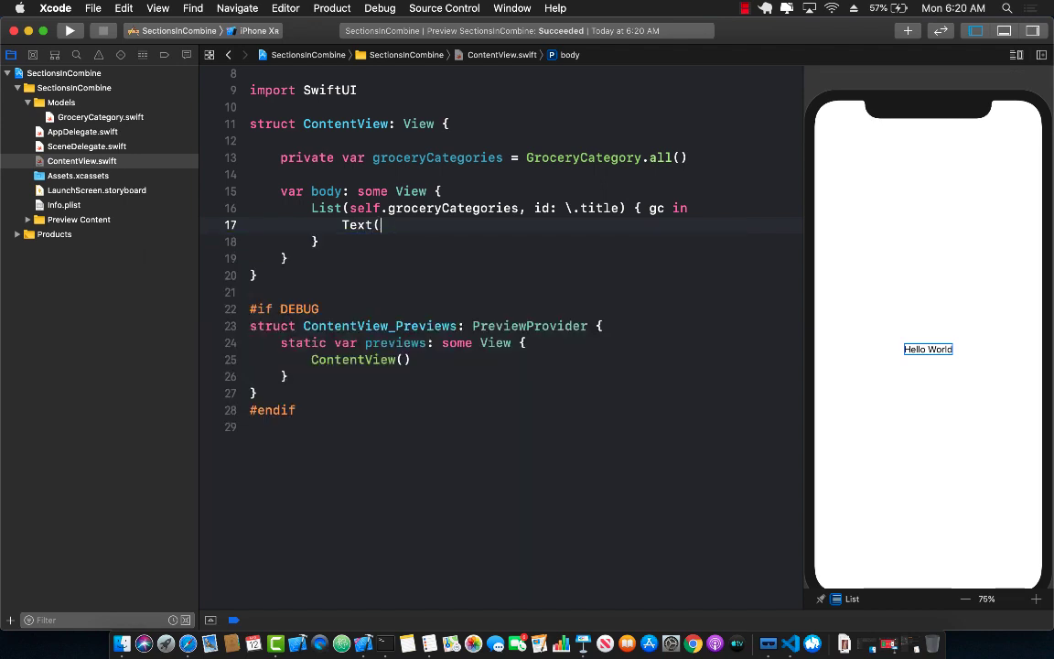
pyautogui.write('gc.title')
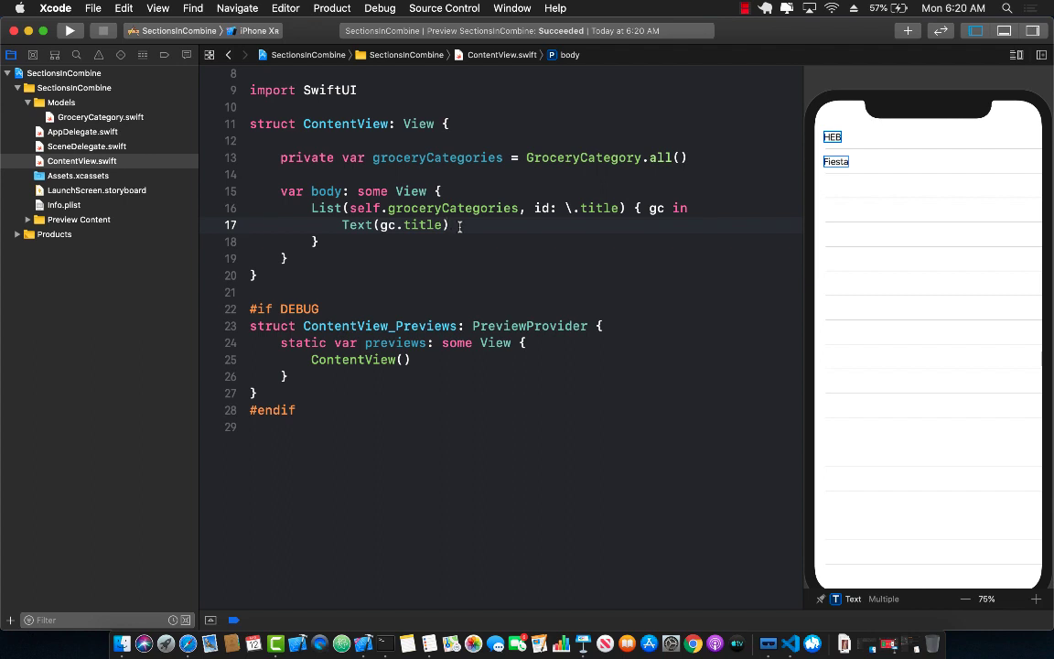
pyautogui.tripleClick(394, 225)
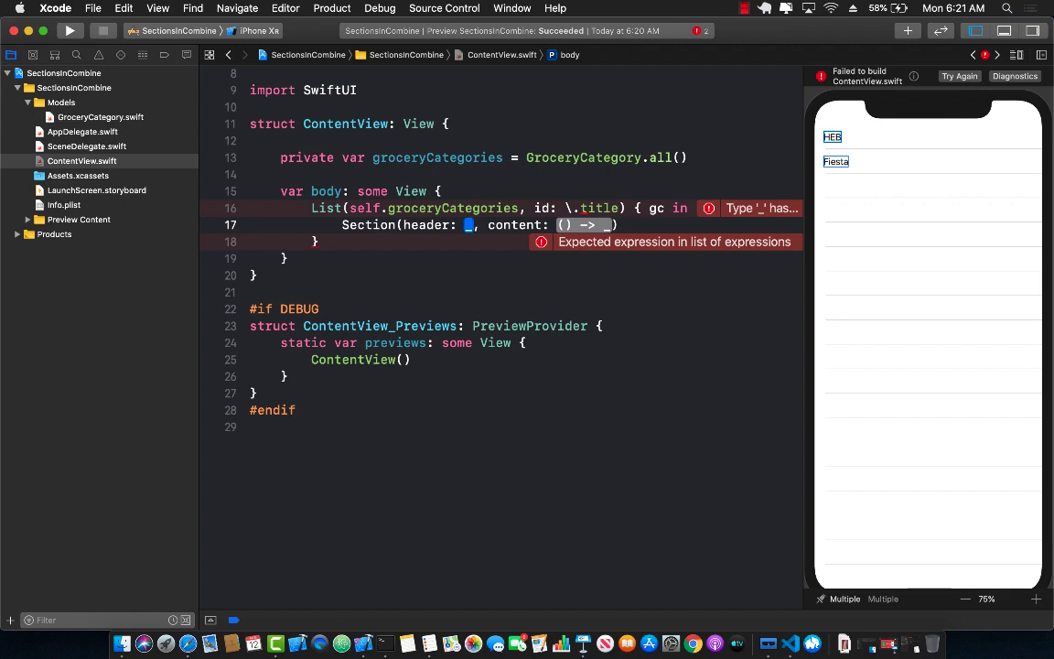
# Wrap each category in Section(header: Text(gc.title)) containing Text("Milk").
pyautogui.write('Text(')
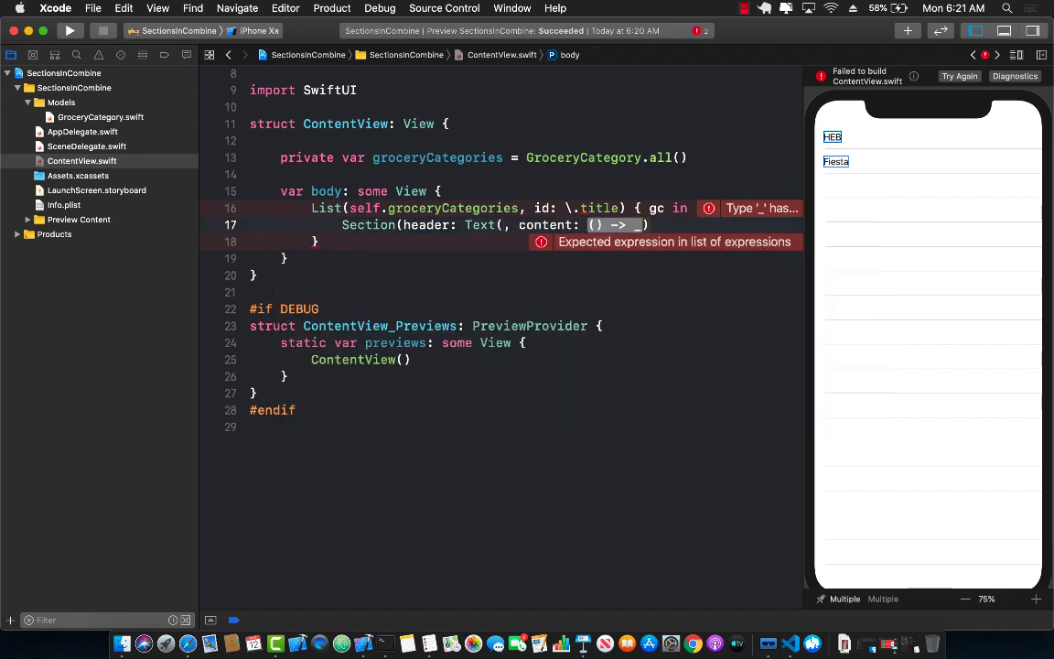
pyautogui.write('gc.title')
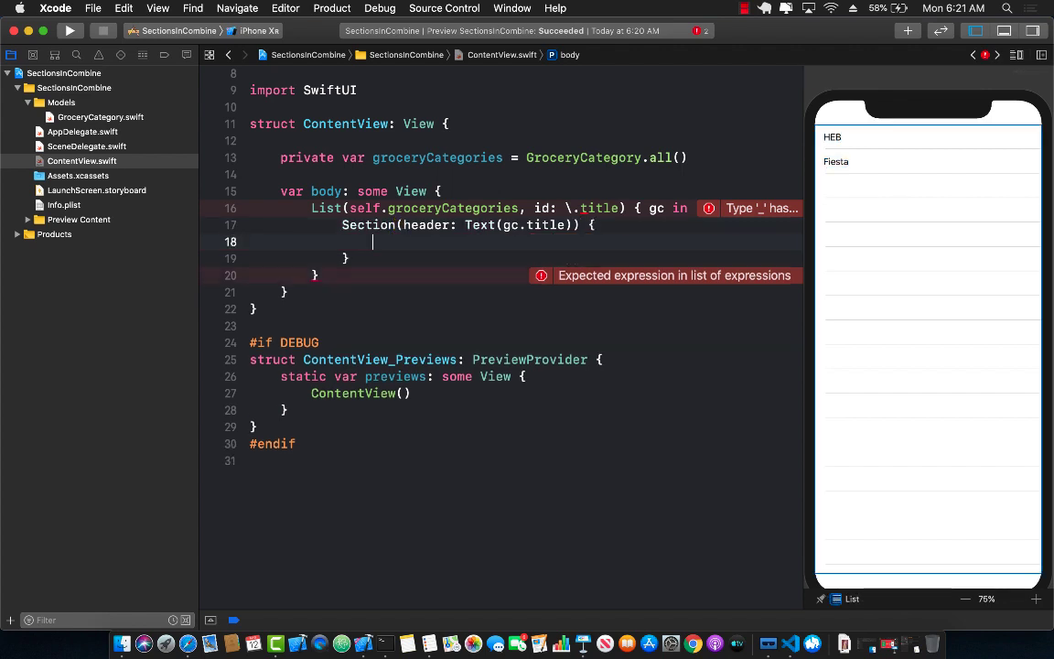
pyautogui.write('Text("")')
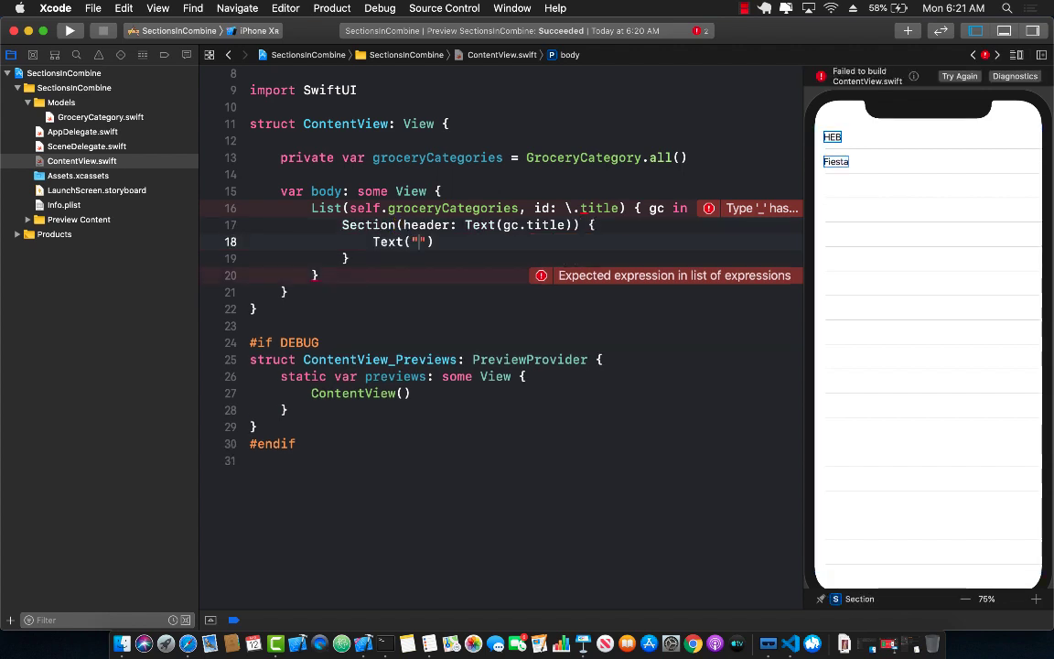
pyautogui.write('Milk')
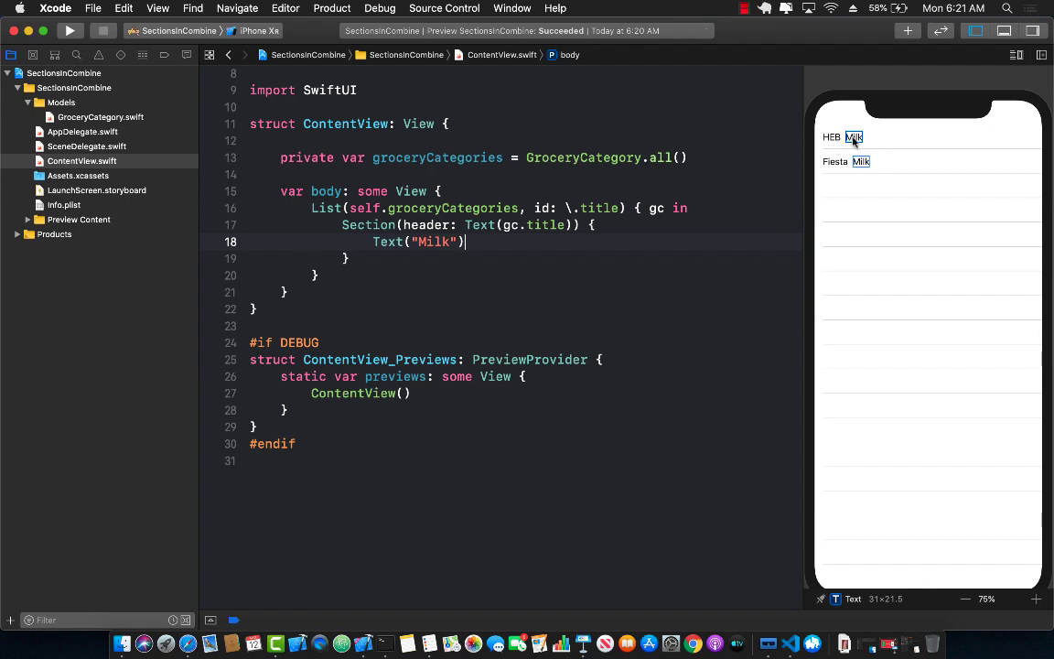
pyautogui.moveTo(859, 153)
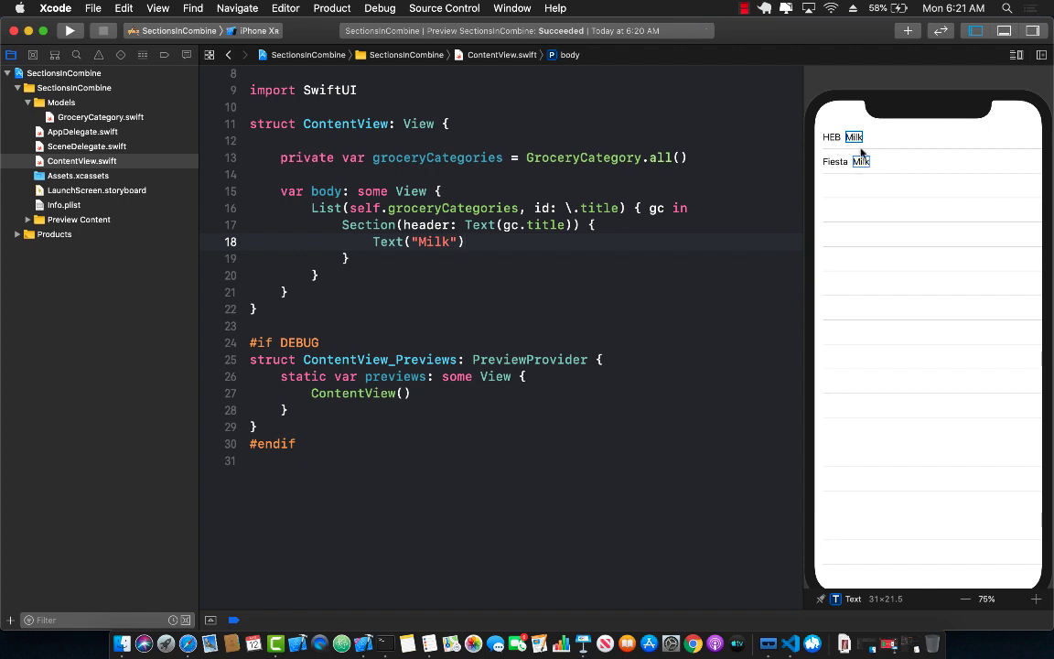
pyautogui.moveTo(868, 170)
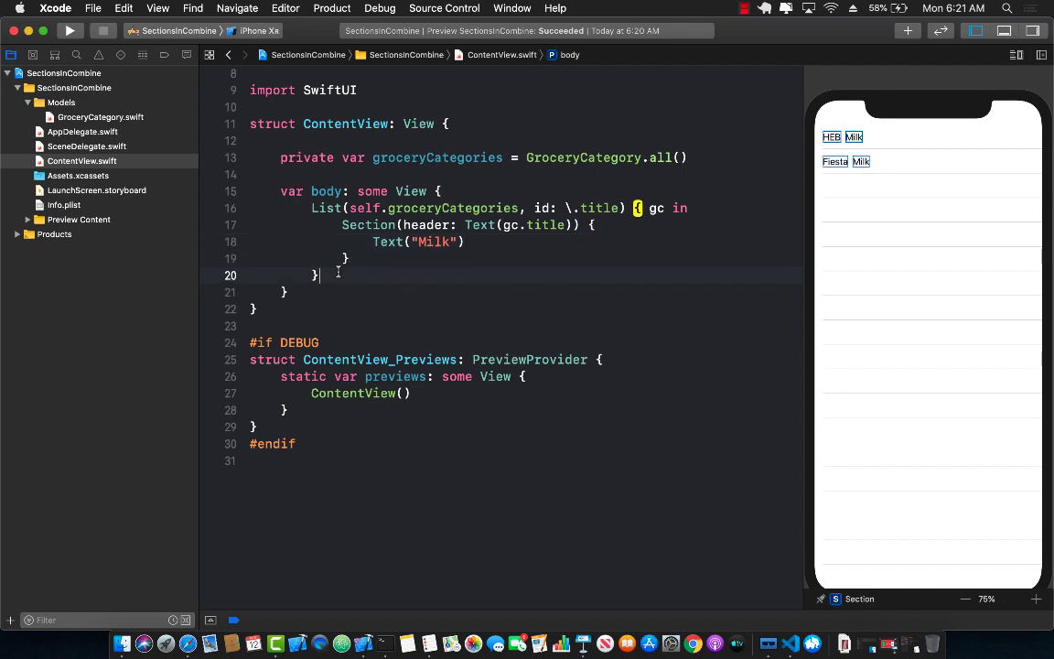
# Apply .listStyle(GroupedListStyle()) to the List.
pyautogui.write('.')
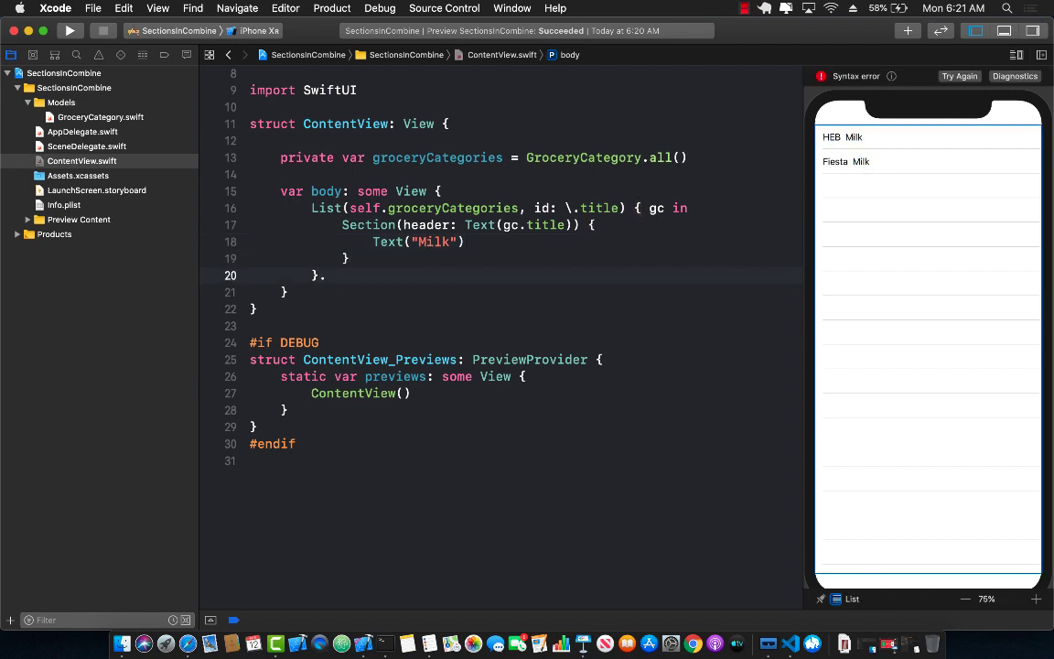
pyautogui.write('.listStyle(Grou')
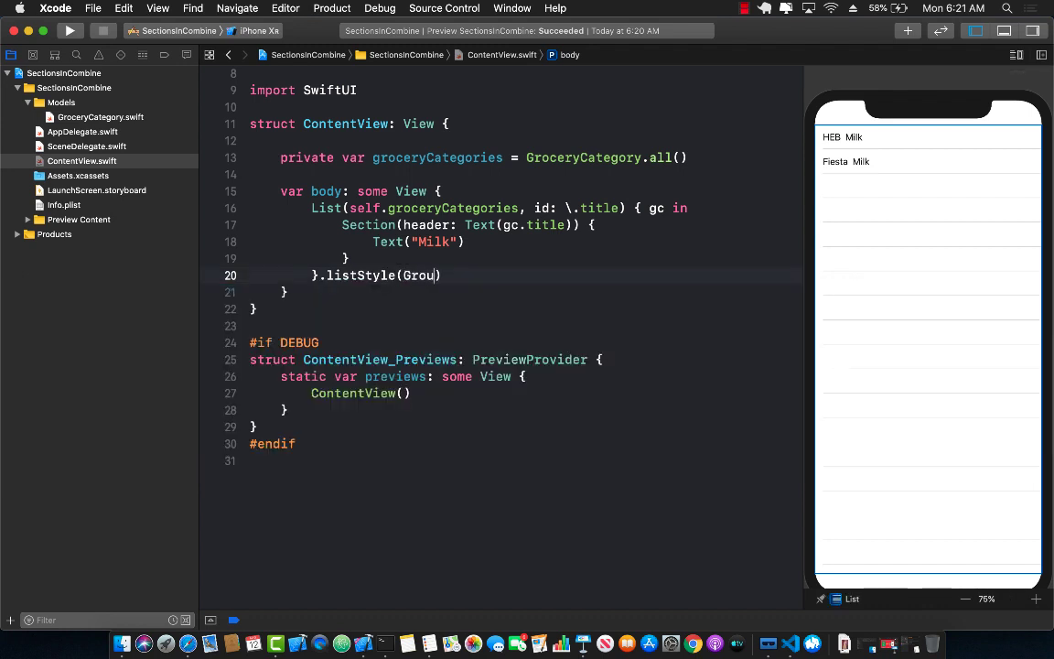
pyautogui.write('GroupedListStyle(')
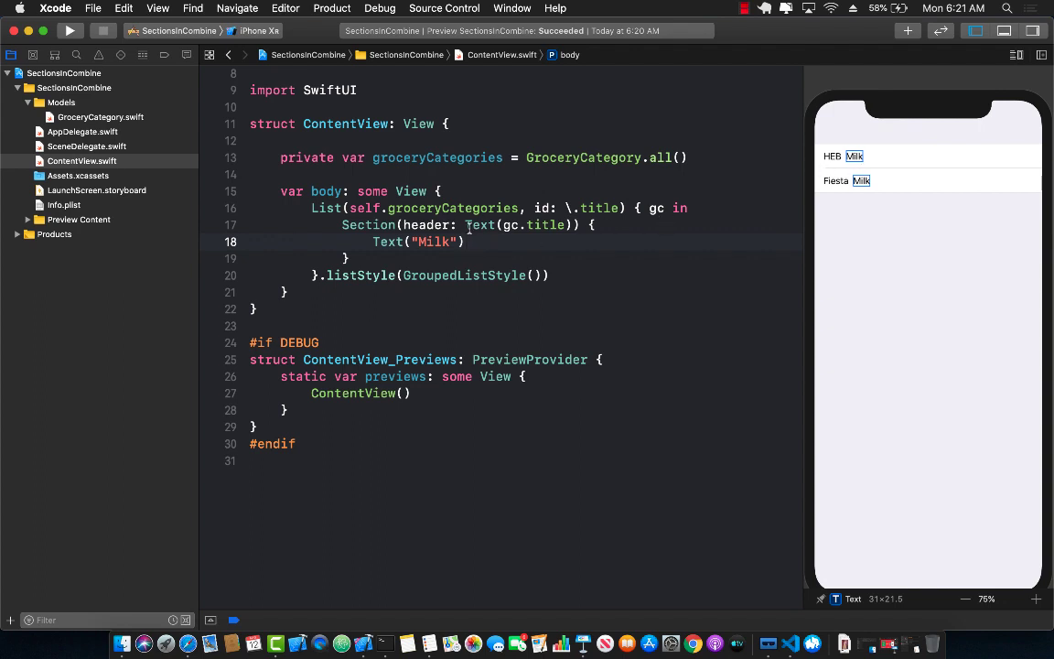
# Replace the placeholder Text("Milk") with the start of a ForEach.
pyautogui.doubleClick(417, 242)
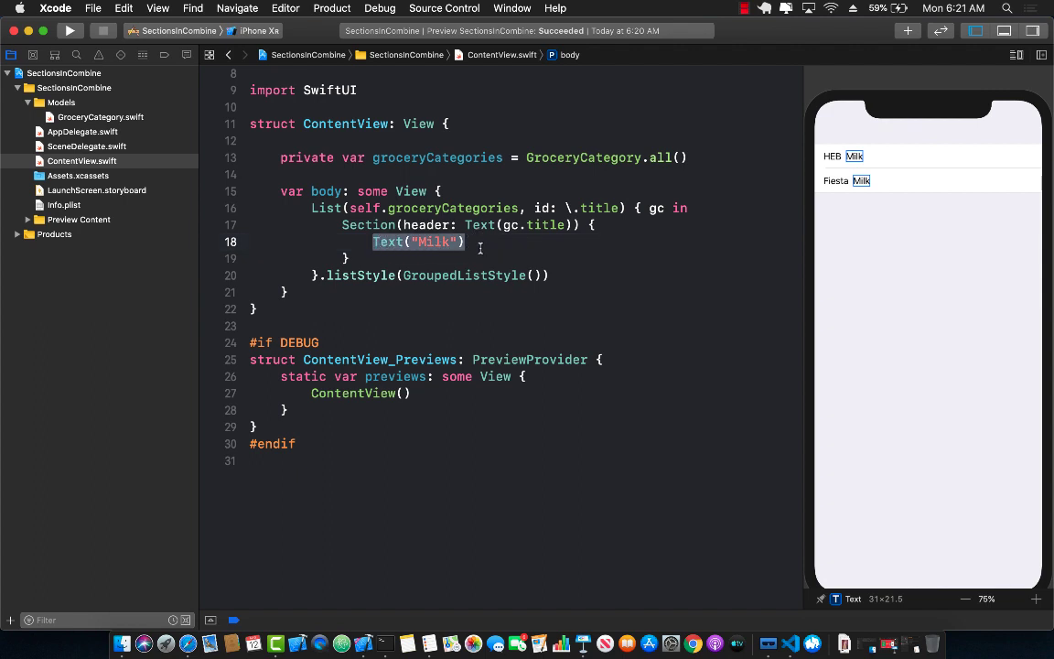
pyautogui.press('delete')
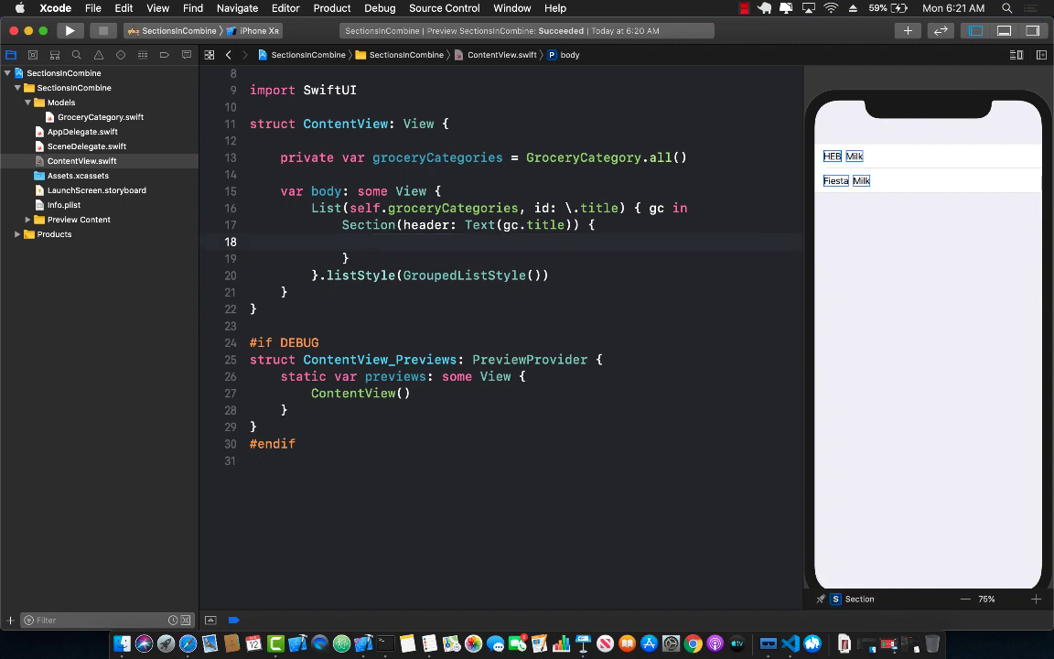
pyautogui.write('ForEach(g')
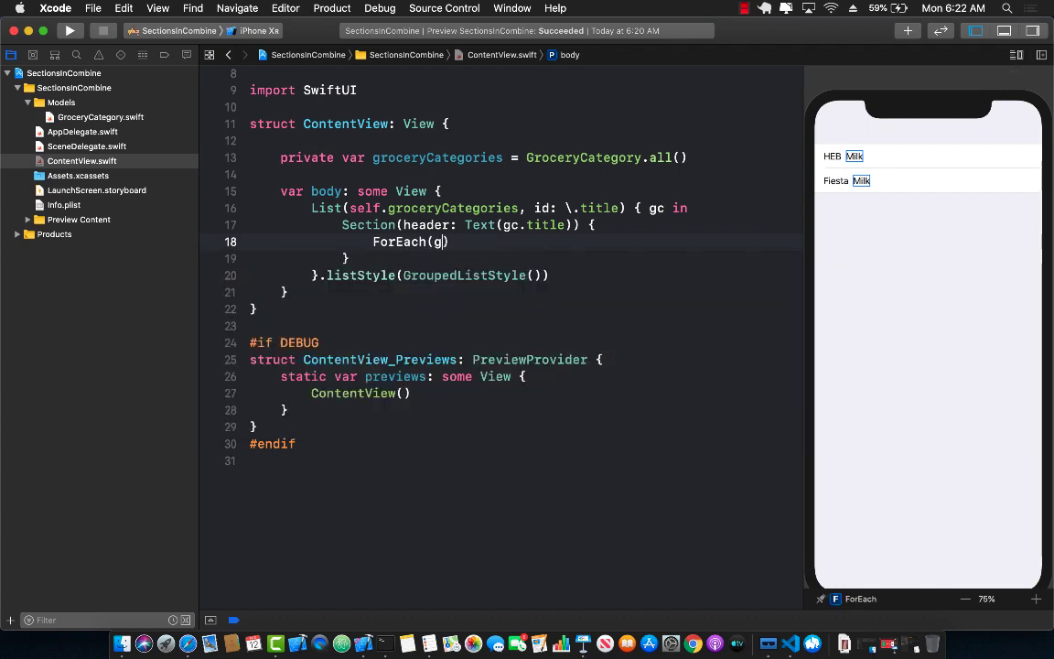
# Loop ForEach(gc.groceryItems, id: \.title) showing Text(gi.title); preview lists Milk, Cookies, Fish, Juice.
pyautogui.write('c.groce')
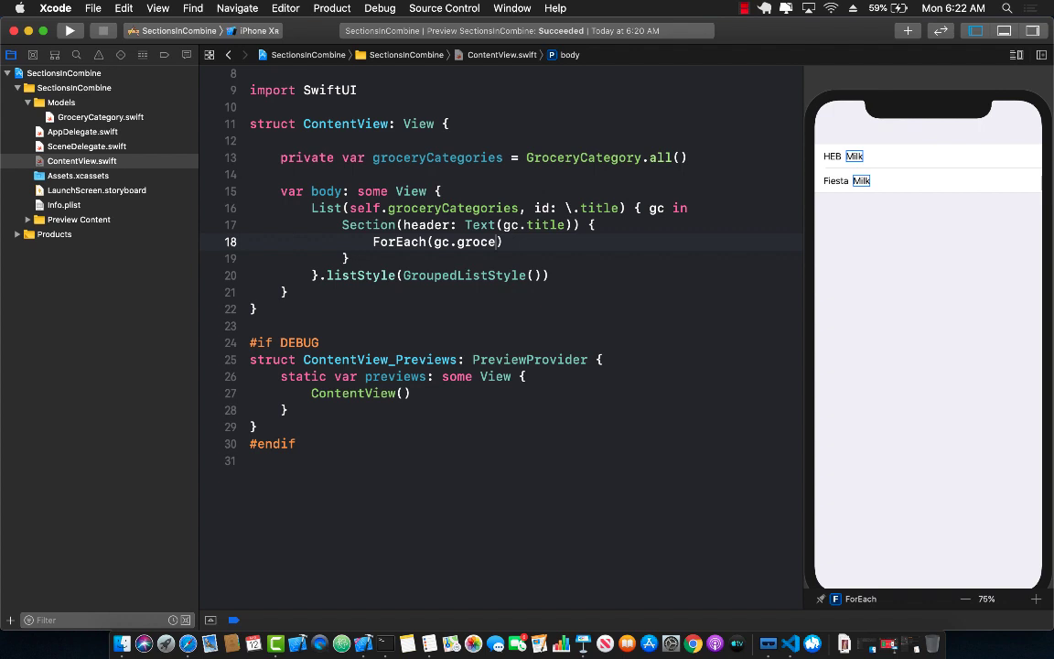
pyautogui.write('ryItems, id: \\.title')
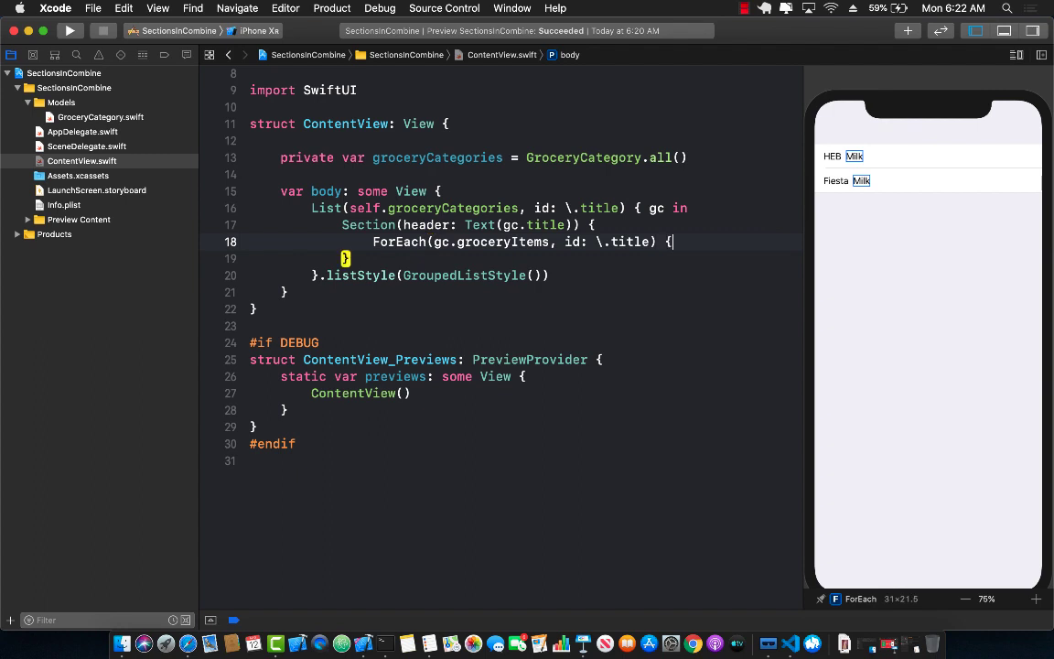
pyautogui.write('Text(')
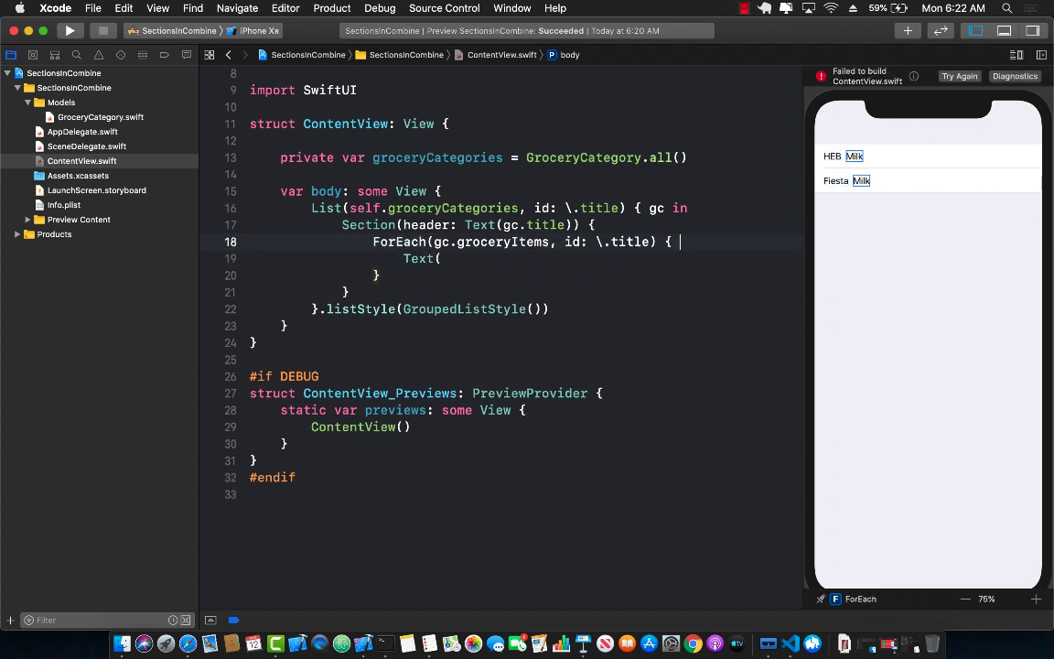
pyautogui.write('gi in')
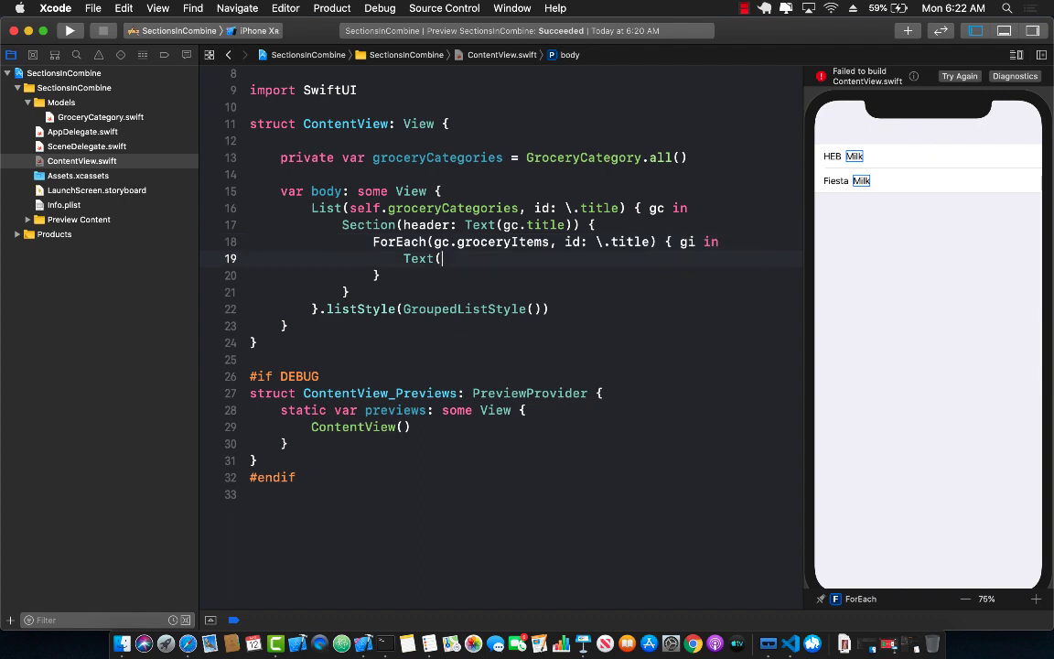
pyautogui.write('gi.title')
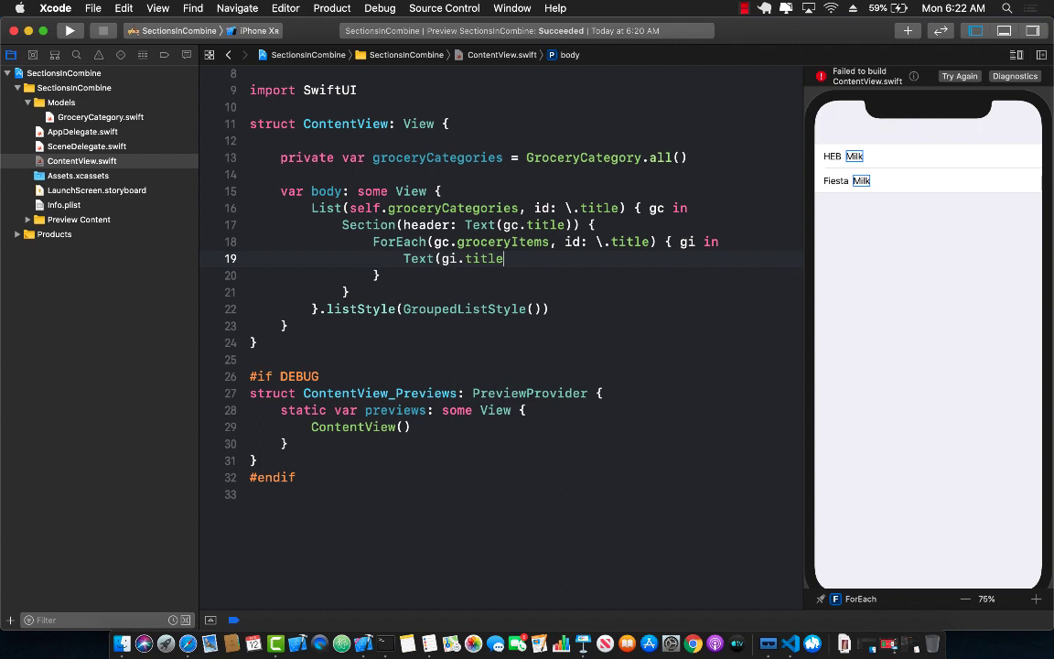
pyautogui.write(')')
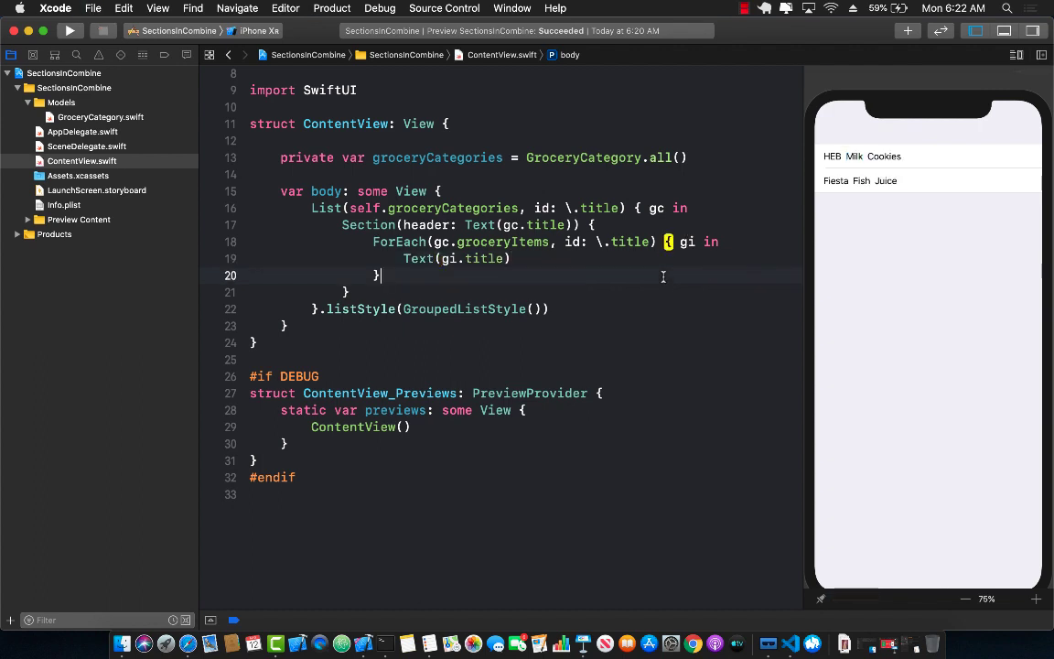
pyautogui.moveTo(856, 162)
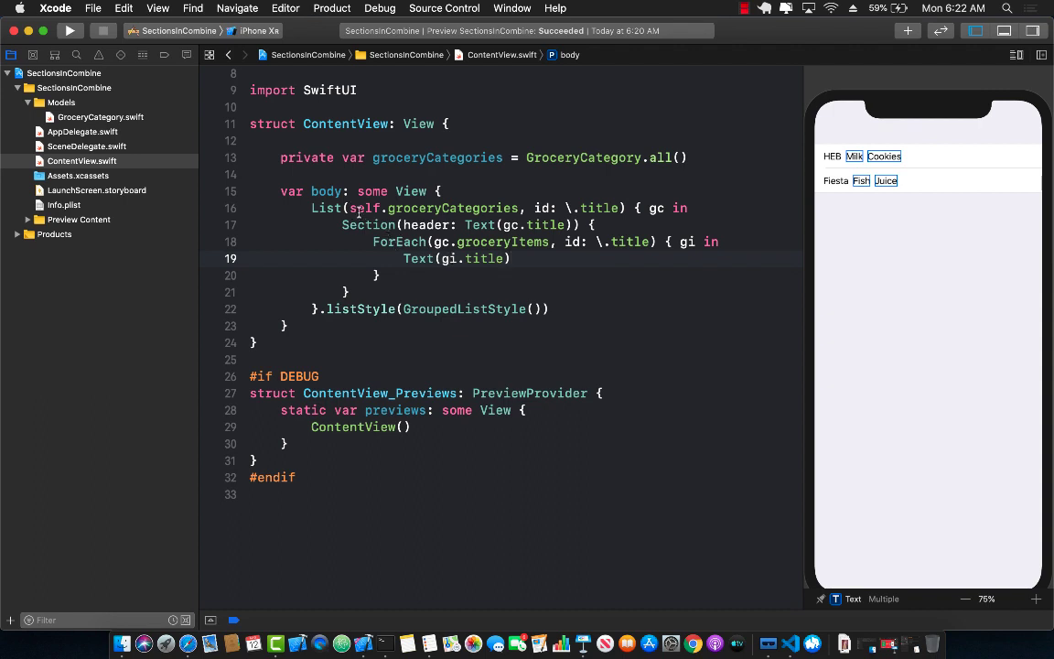
pyautogui.click(510, 258)
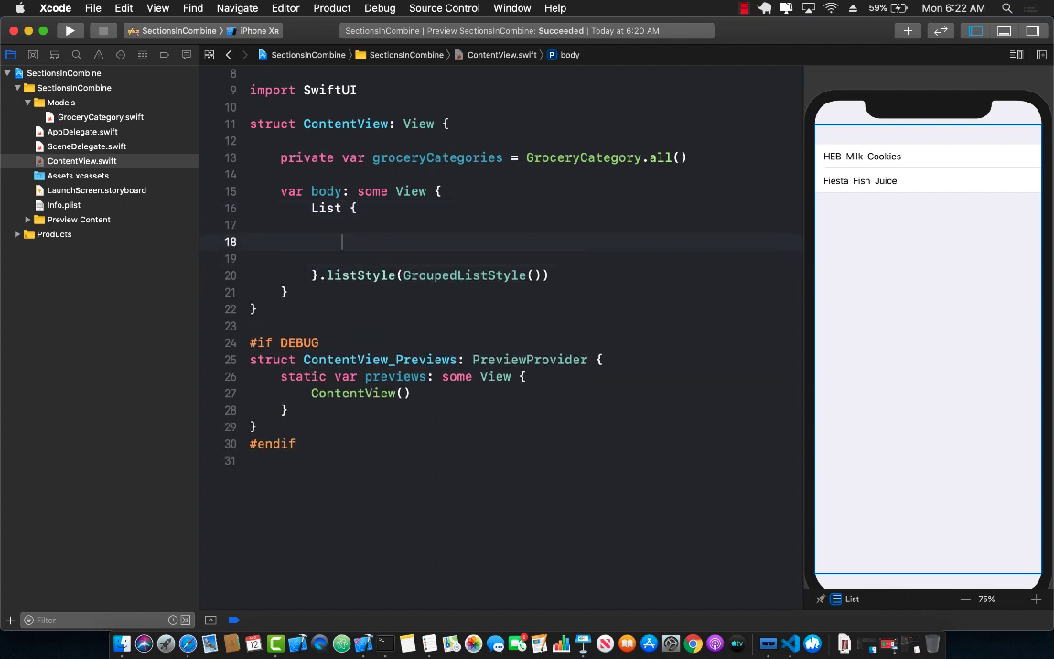
# Begin the List with ForEach(self.groceryCategories, id: \.title) { gc in.
pyautogui.write('F')
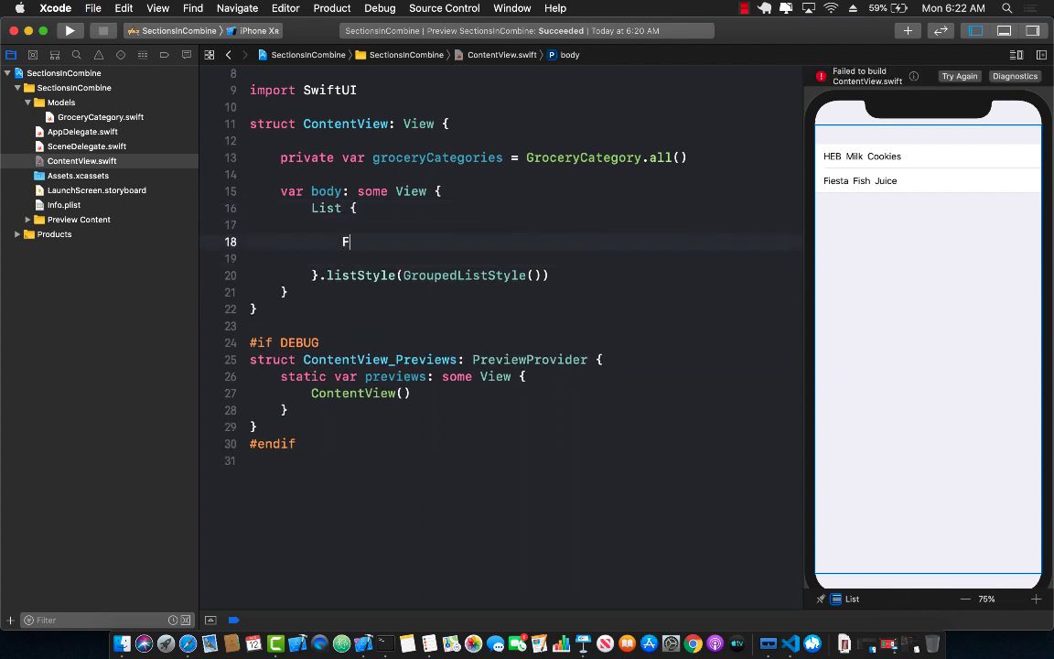
pyautogui.write('orEach(')
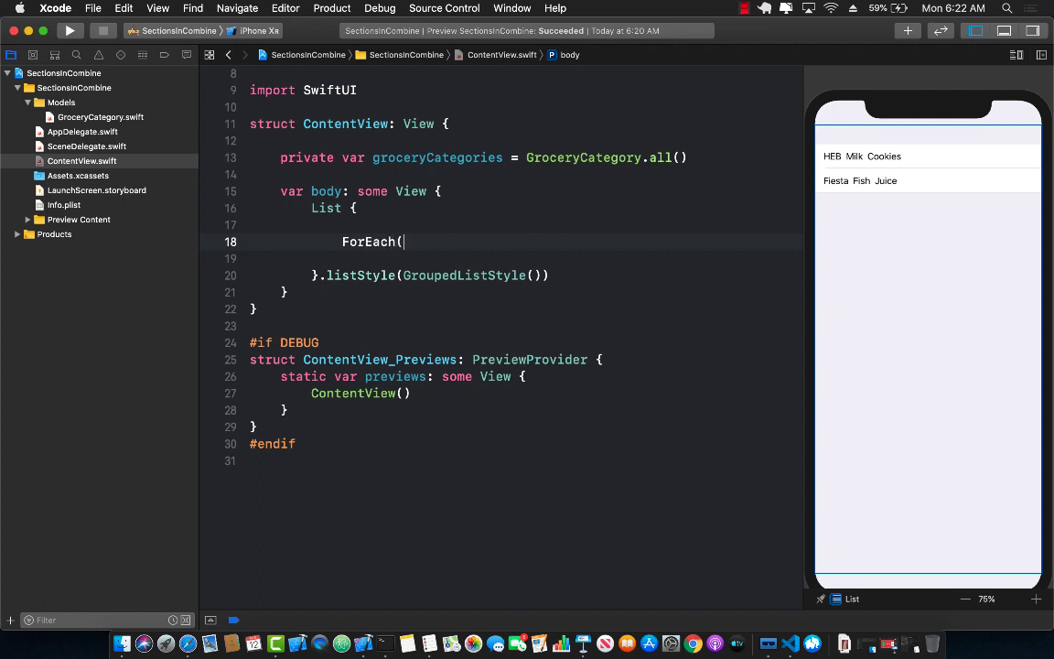
pyautogui.write('self.gr')
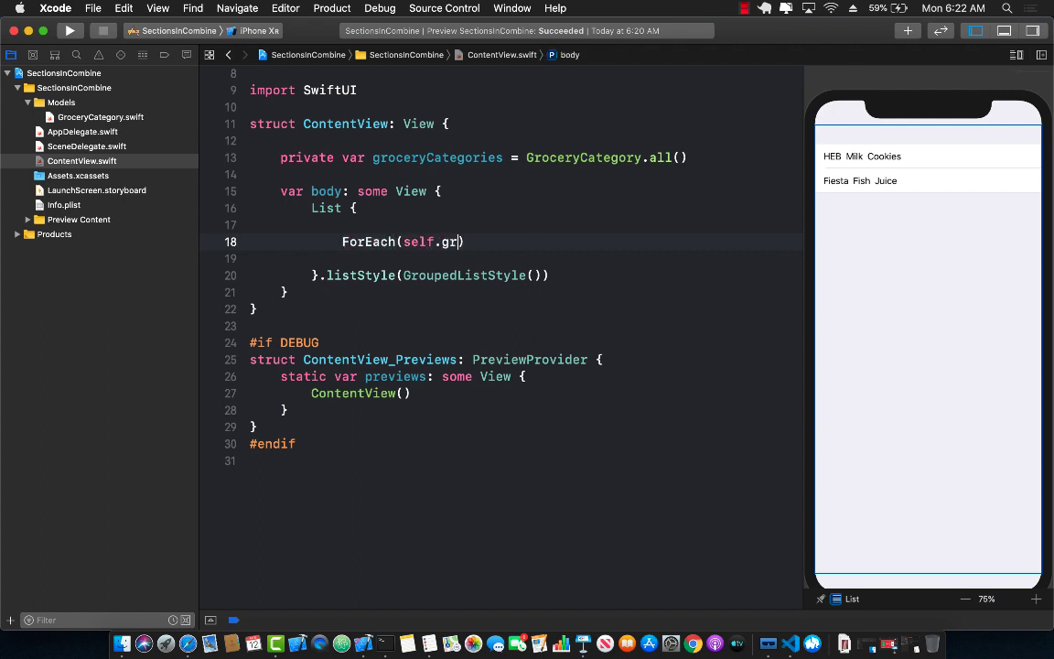
pyautogui.write('ocery')
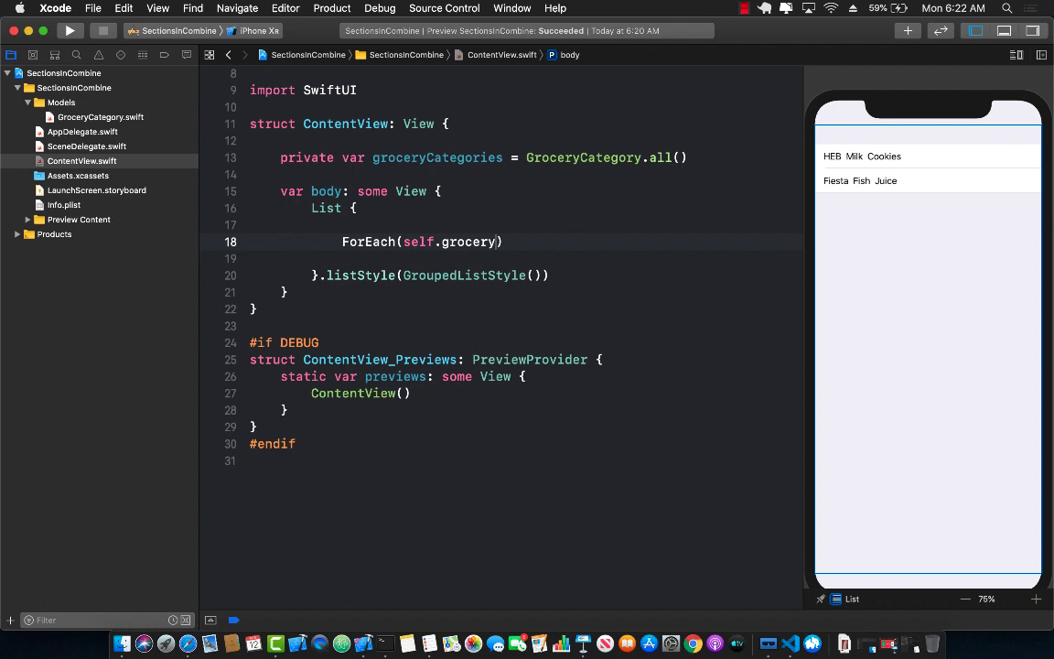
pyautogui.write('Categories, id: \\.tt')
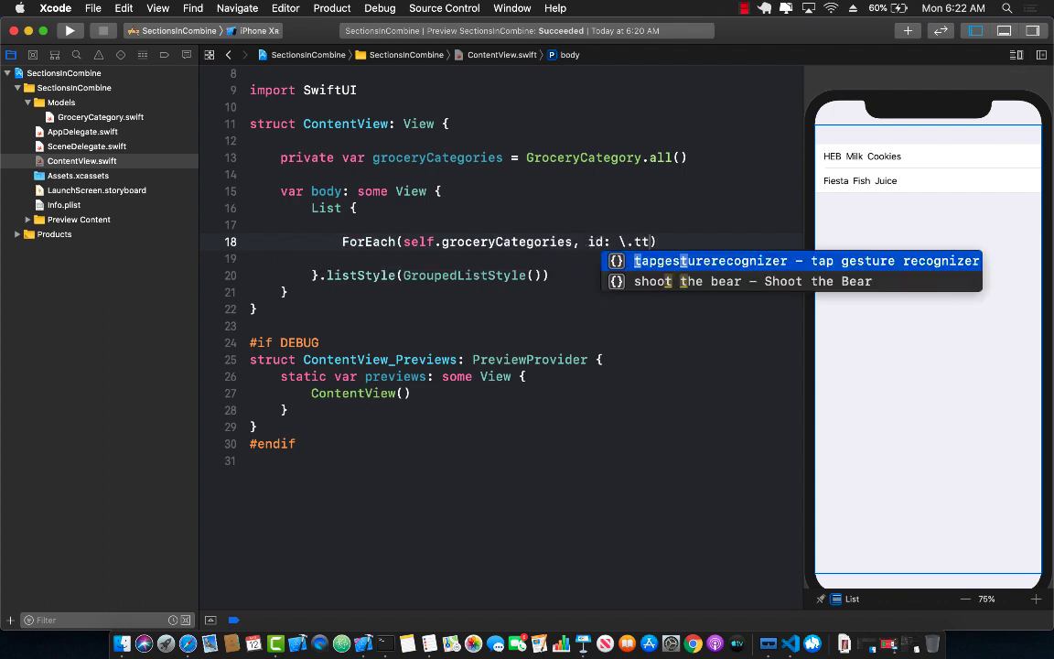
pyautogui.write('itle')
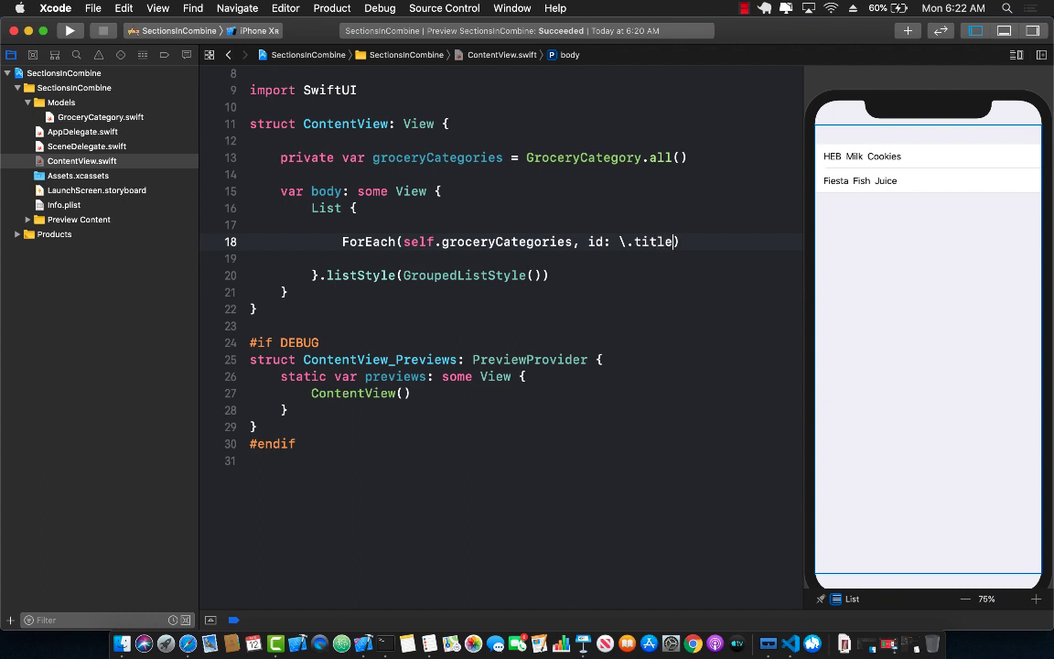
pyautogui.write('{')
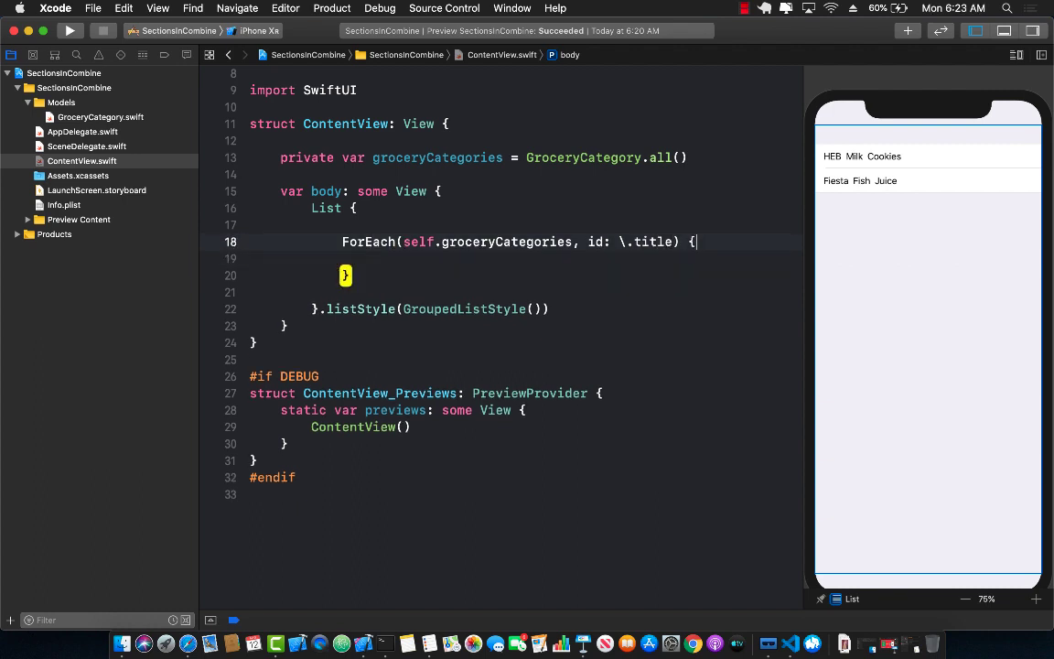
pyautogui.write('gc in')
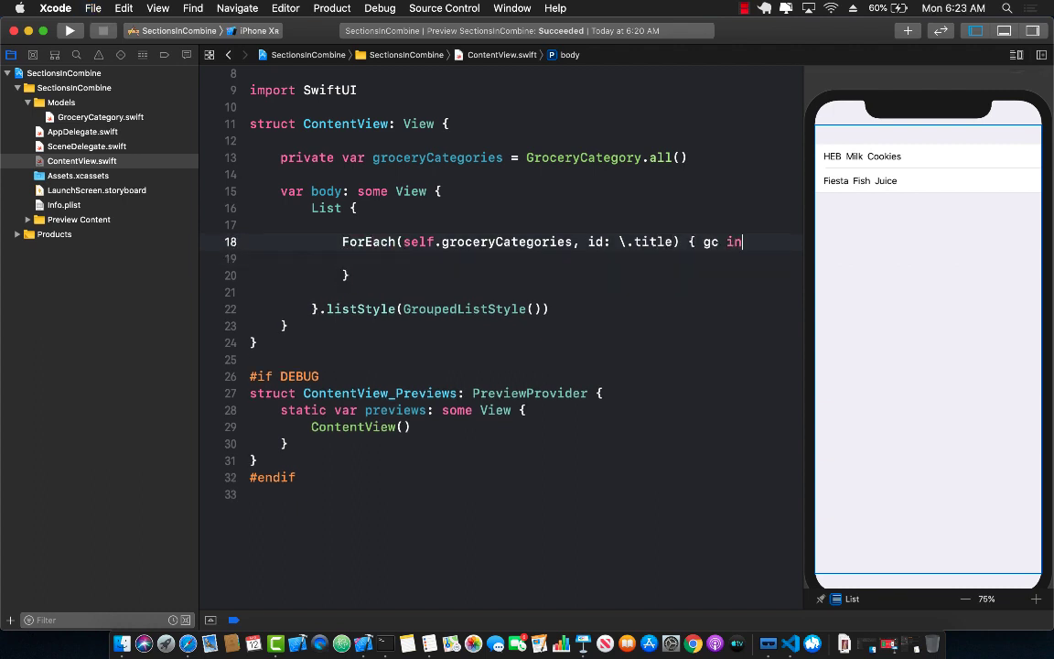
pyautogui.press('Return')
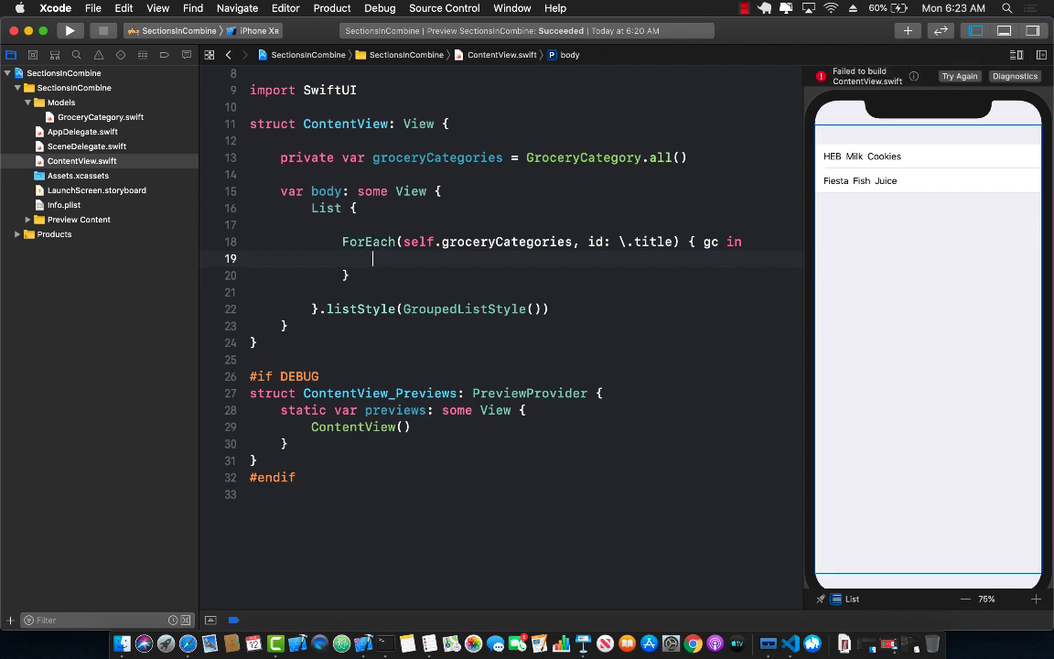
# Add Section(header: Text(gc.title)) { Text("") } inside the category loop, starting a .font modifier.
pyautogui.press('Return')
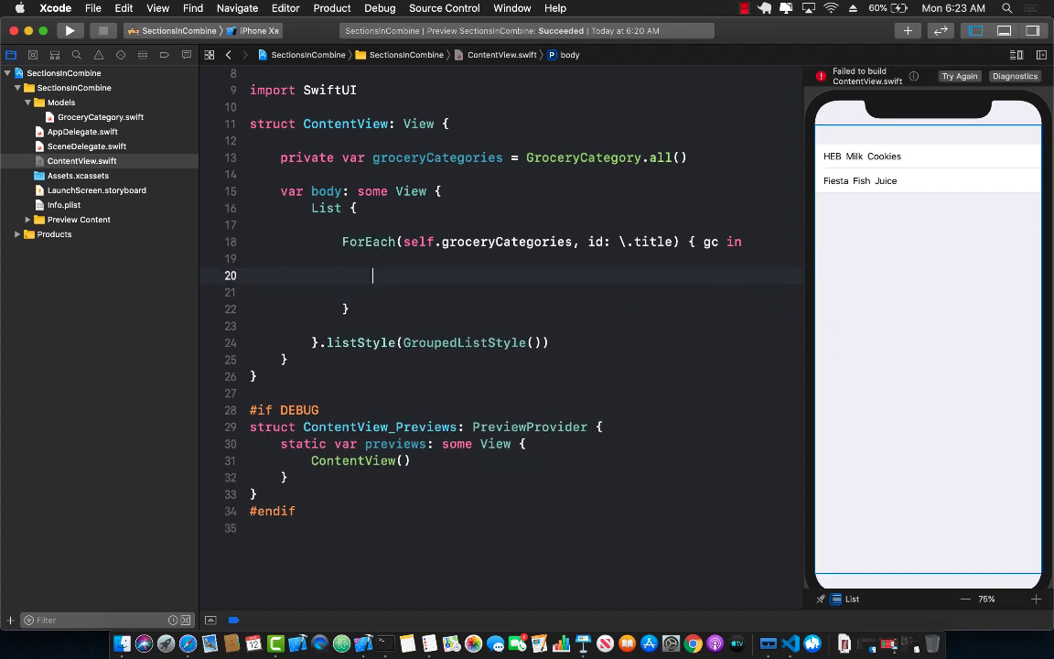
pyautogui.write('Sectio')
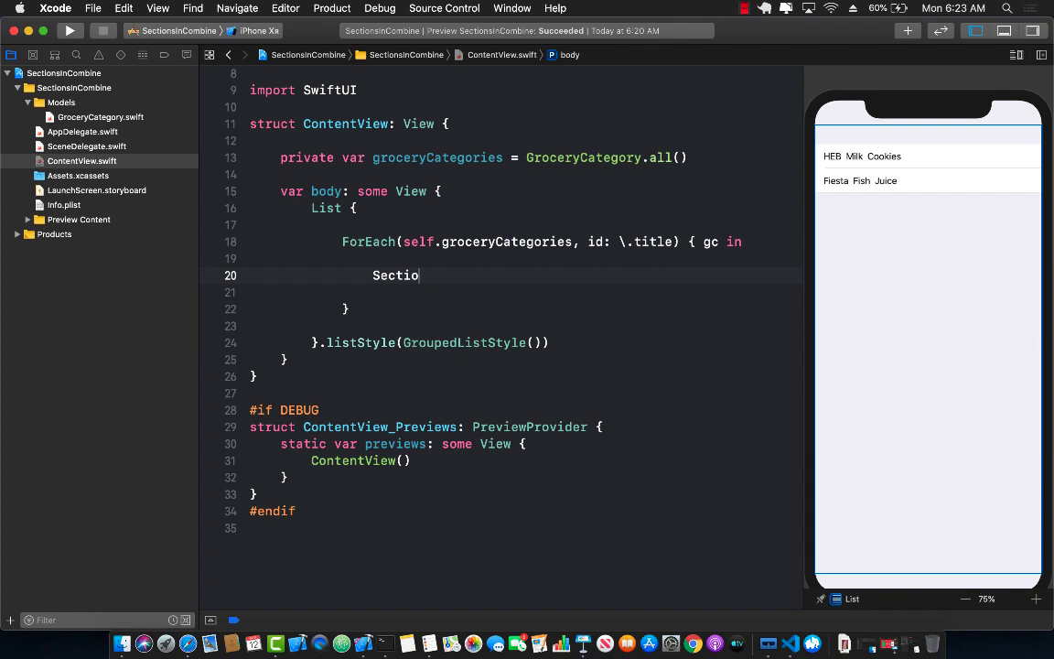
pyautogui.write('n(header:')
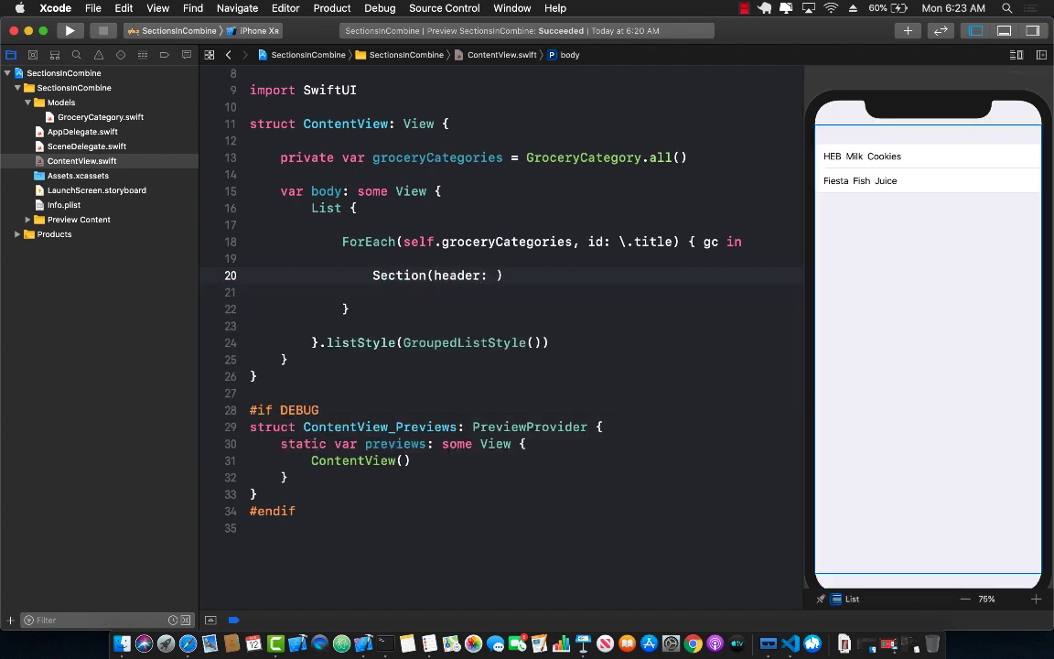
pyautogui.write('Text()')
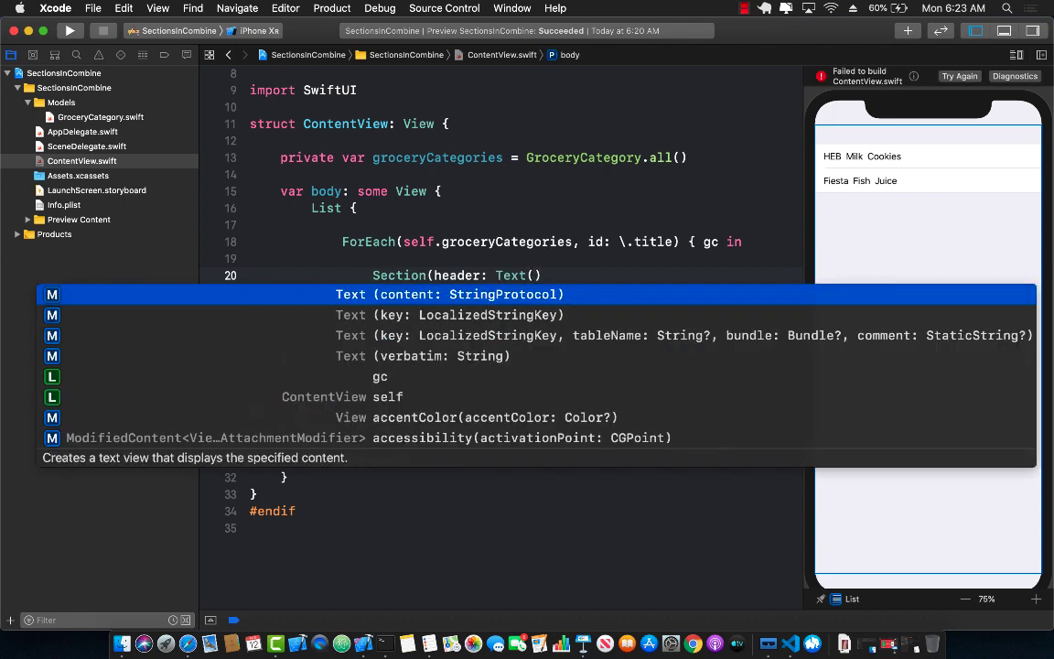
pyautogui.write('gc')
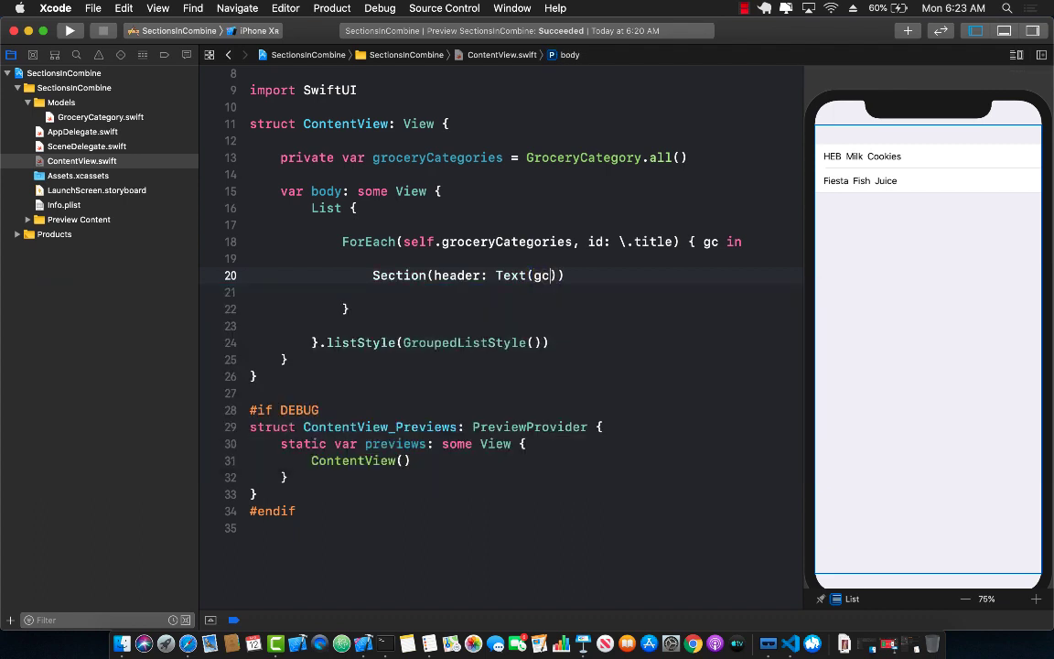
pyautogui.write('.title')
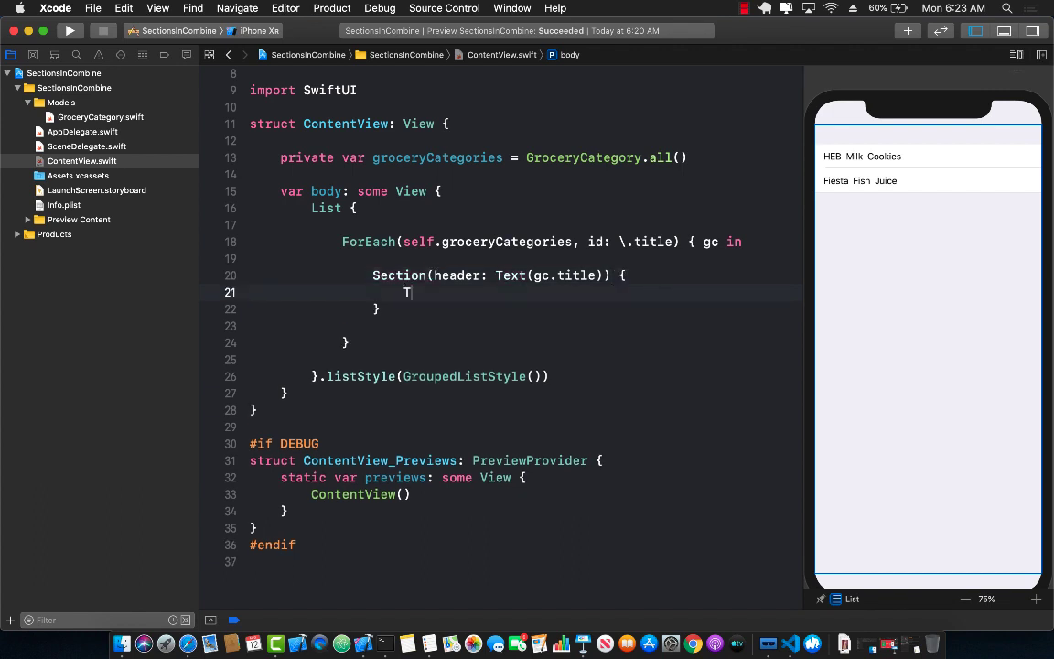
pyautogui.write('ext("")')
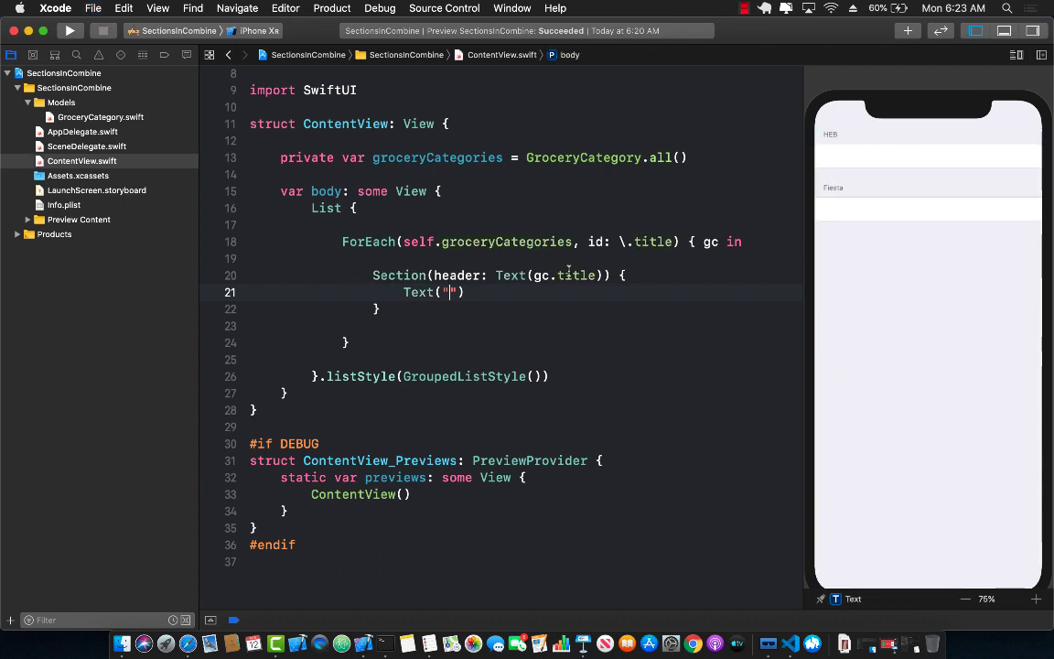
pyautogui.moveTo(838, 146)
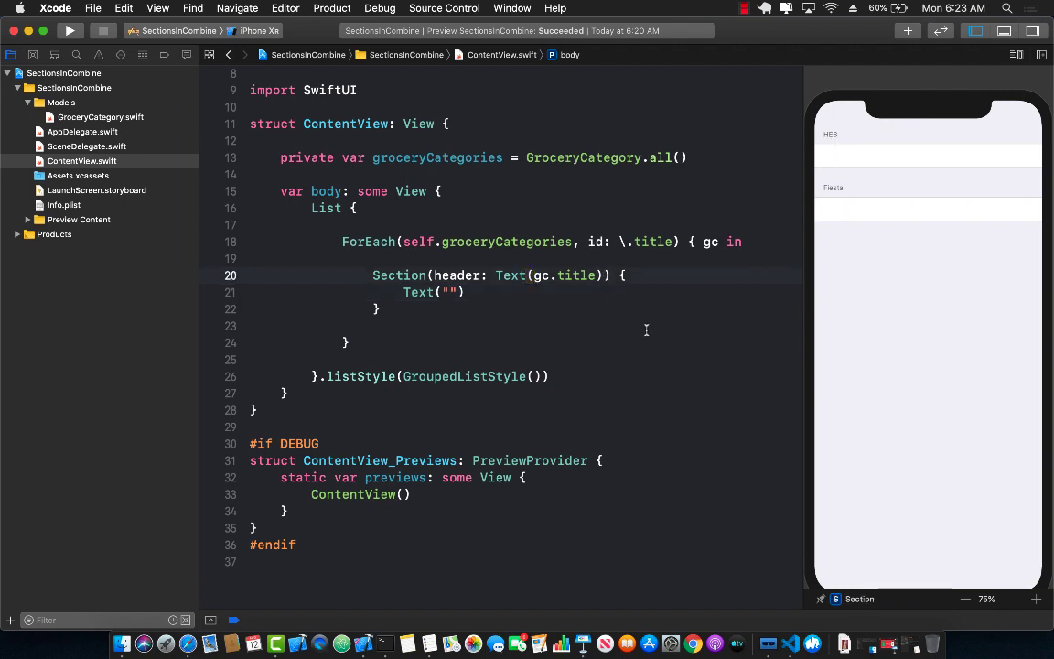
pyautogui.write('.font(.title')
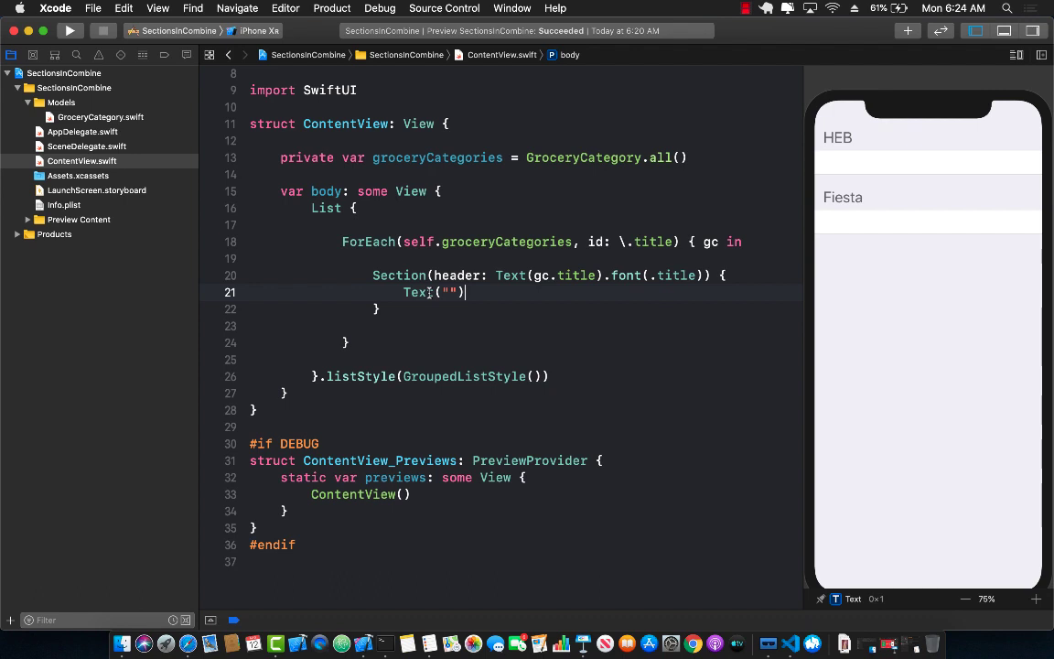
# Replace the empty Text("") with the start of an inner ForEach.
pyautogui.doubleClick(417, 293)
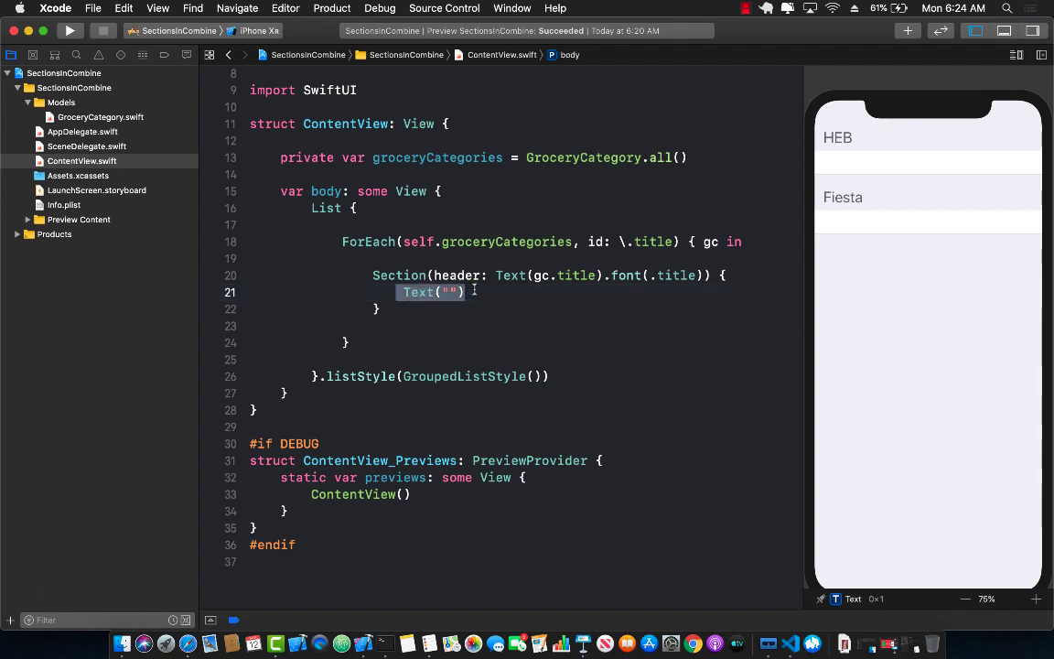
pyautogui.write('ForEach(')
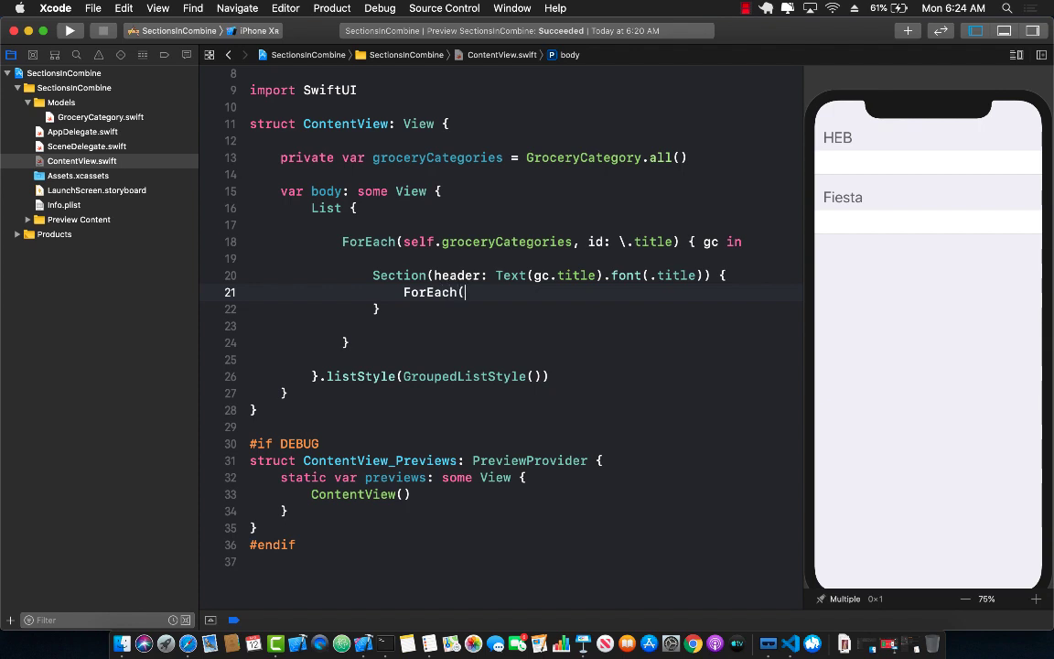
# Write ForEach(gc.groceryItems, id: \.title) { gi in Text(gi.title) } inside the Section.
pyautogui.write('ForEach(')
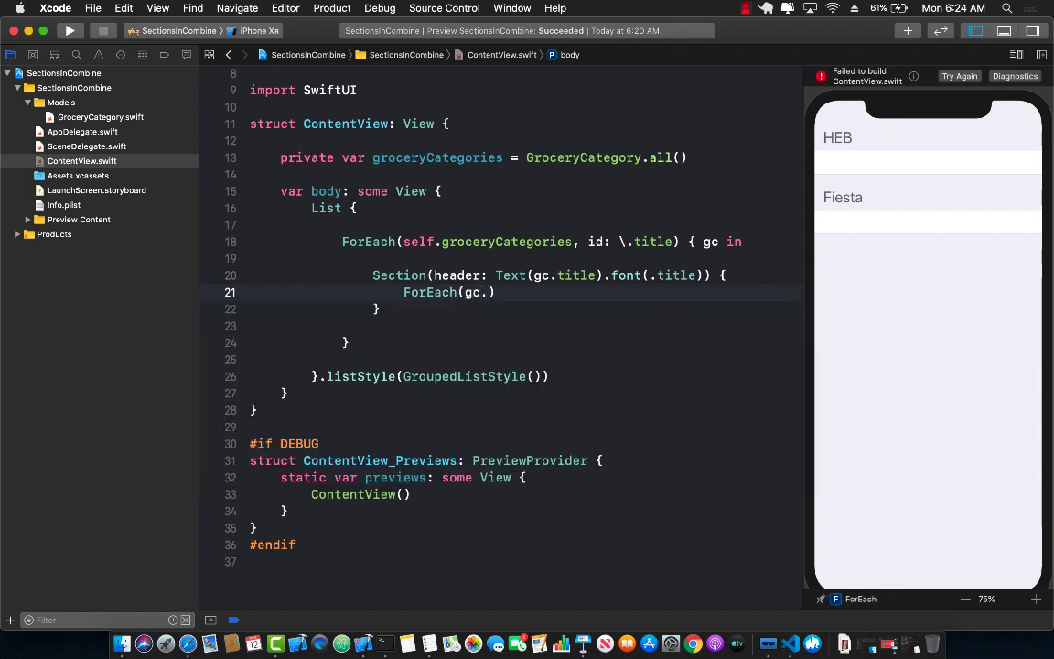
pyautogui.write('groceryItems')
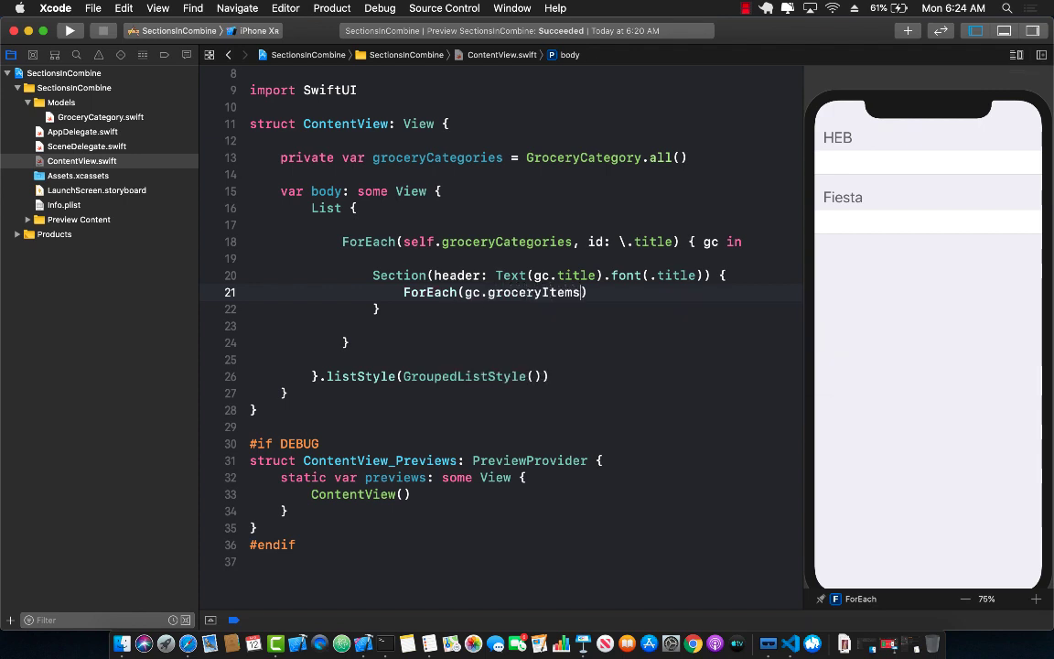
pyautogui.write(', id:')
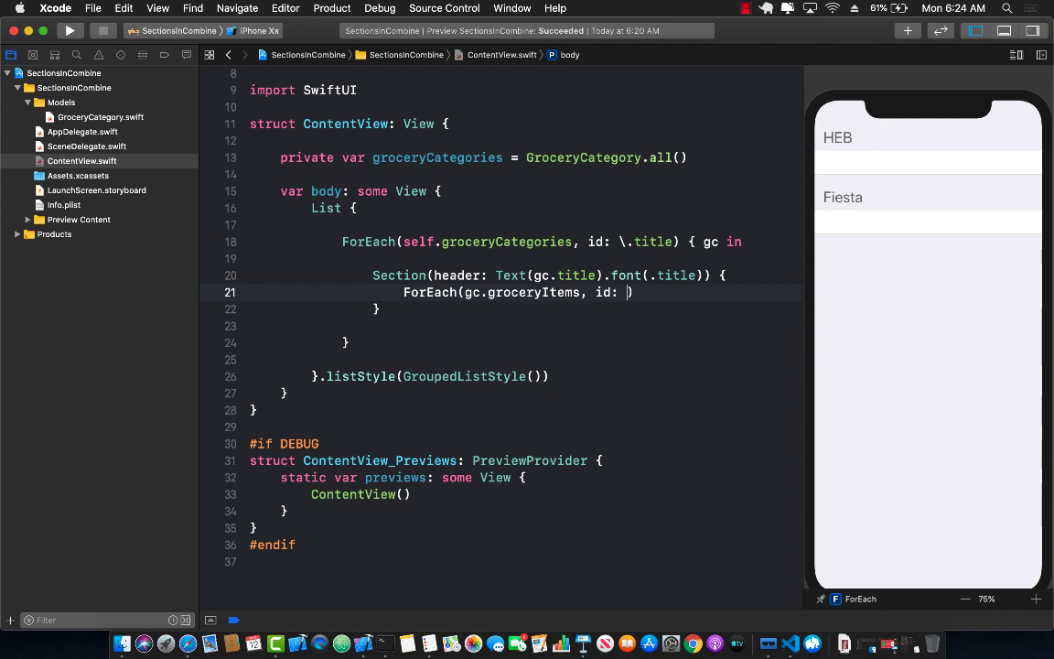
pyautogui.write('\\.title')
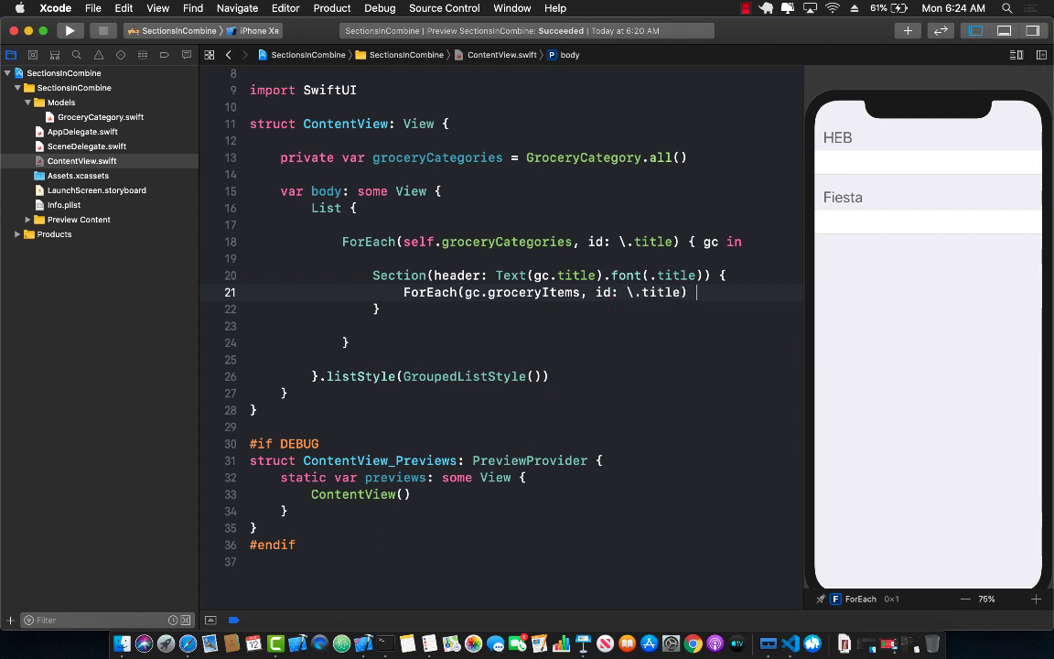
pyautogui.write('{')
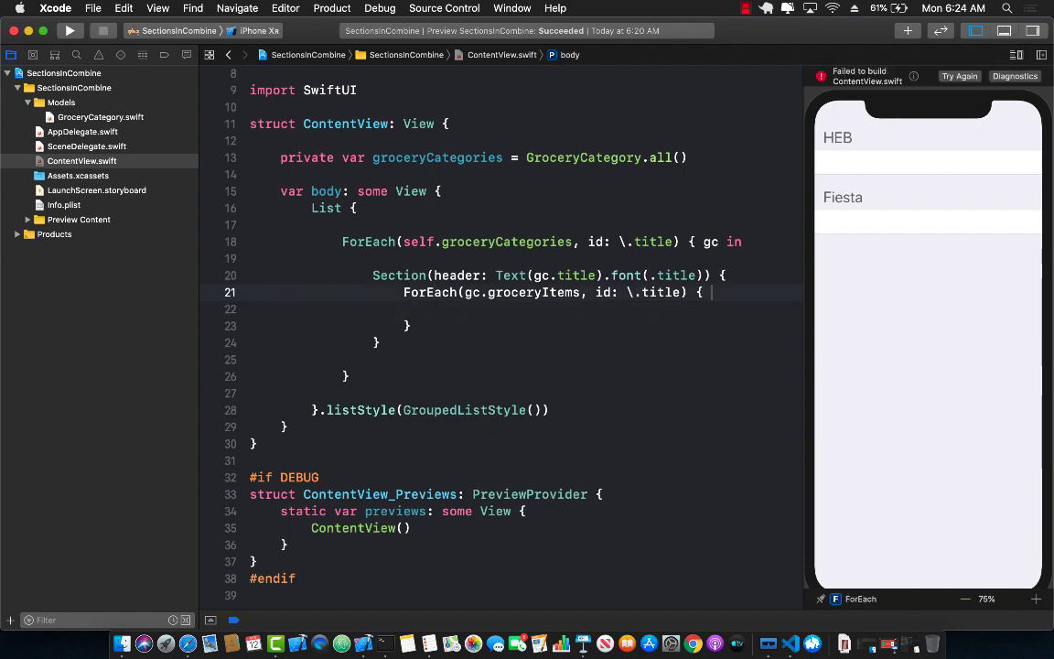
pyautogui.write('gi in')
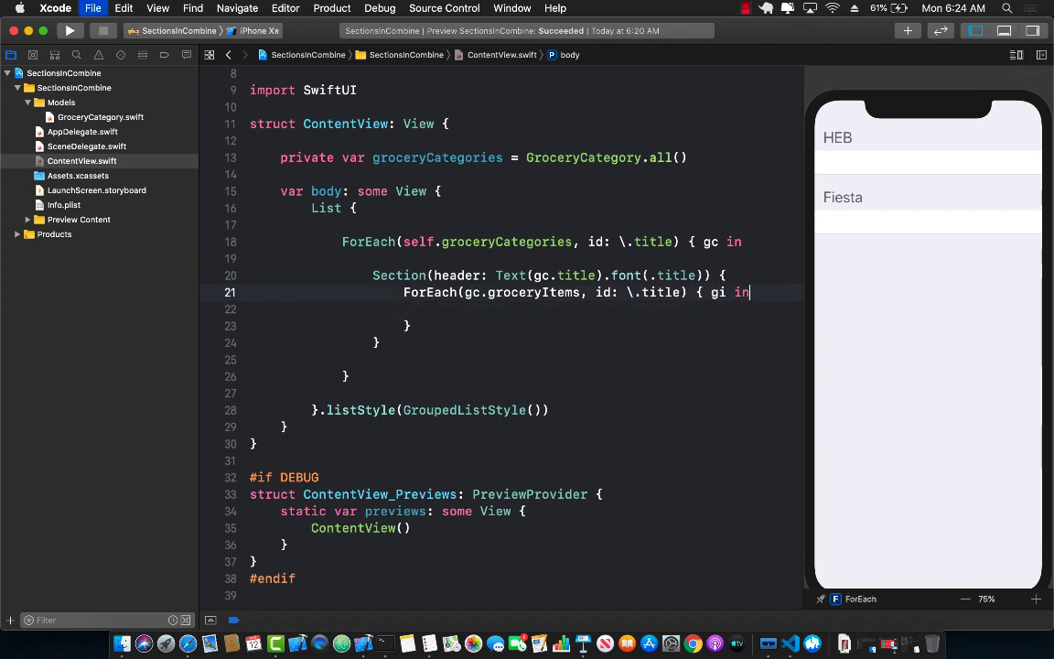
pyautogui.write('Tex')
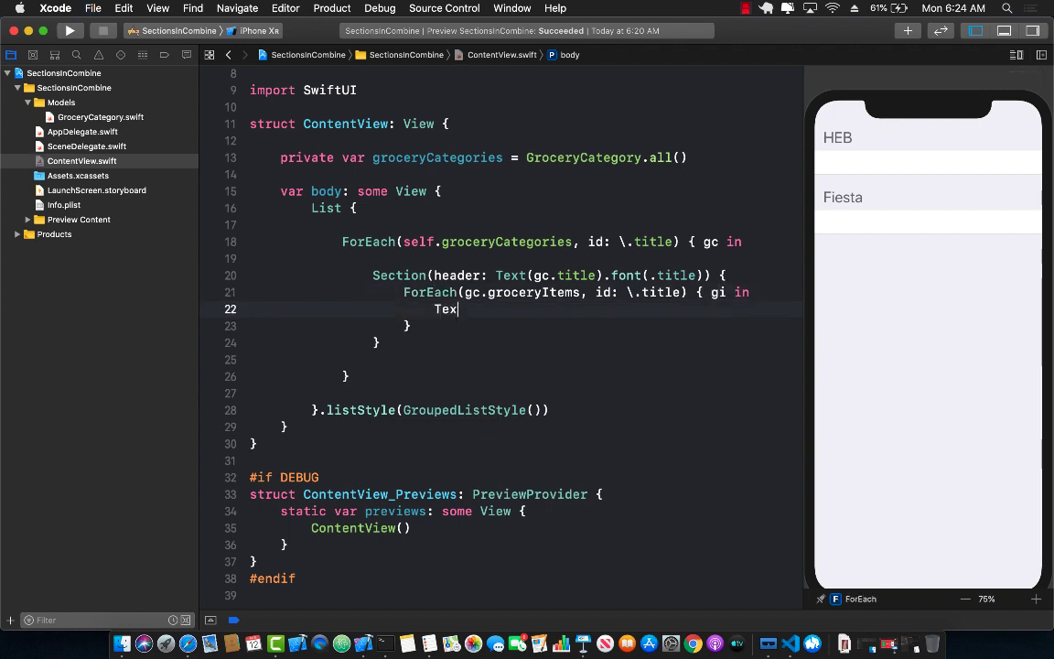
pyautogui.write('t(gi)')
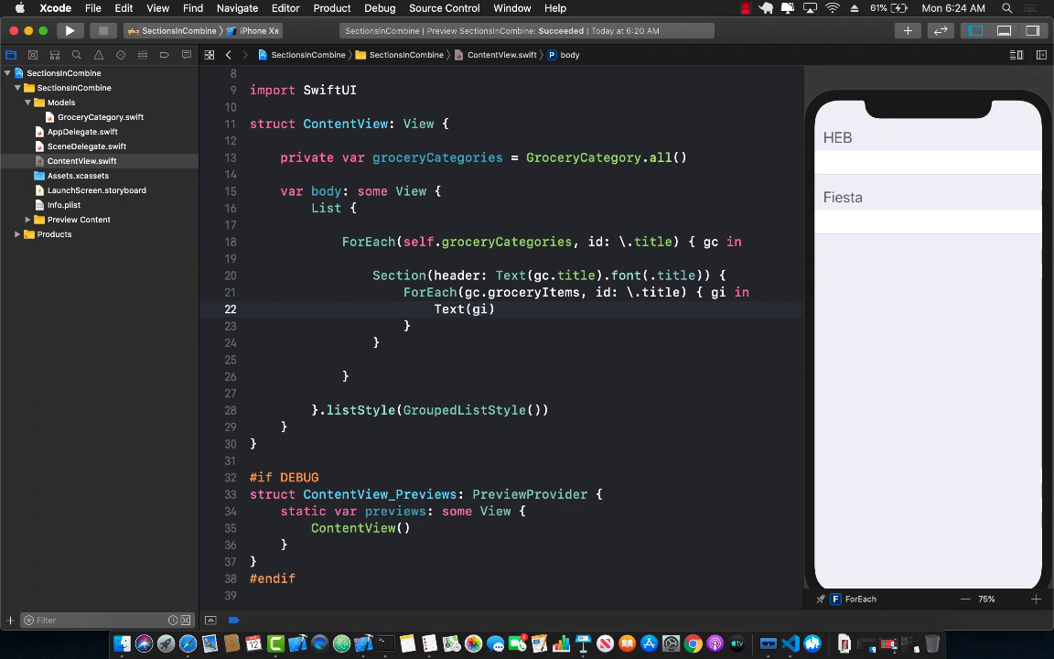
pyautogui.write('.title')
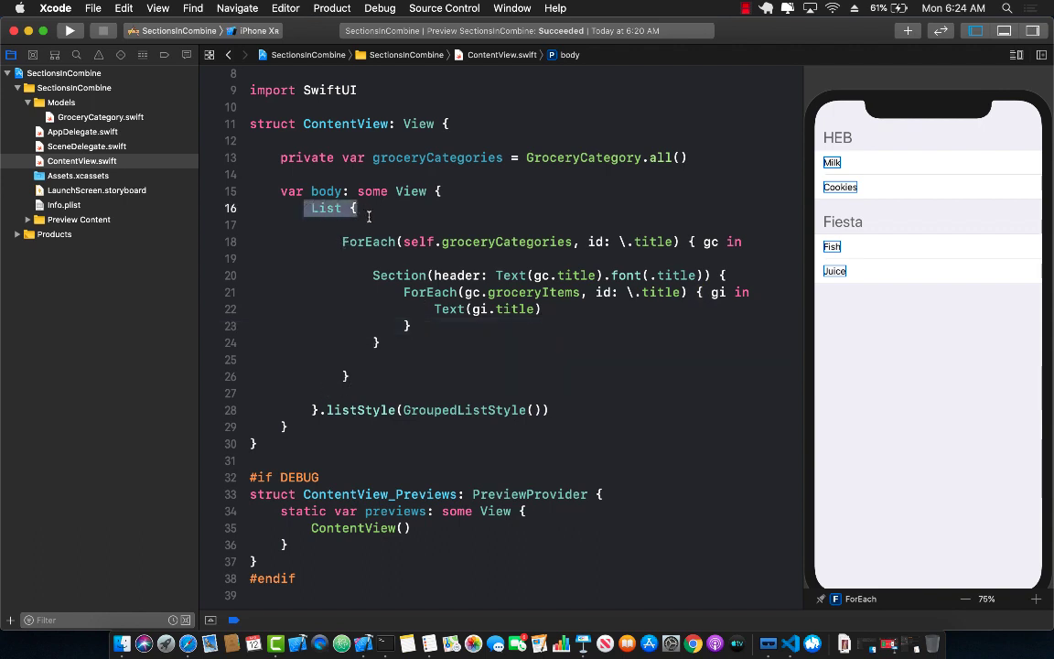
# Highlight the List declaration in ContentView to point out the nested ForEach structure.
pyautogui.moveTo(311, 209); pyautogui.dragTo(548, 410)
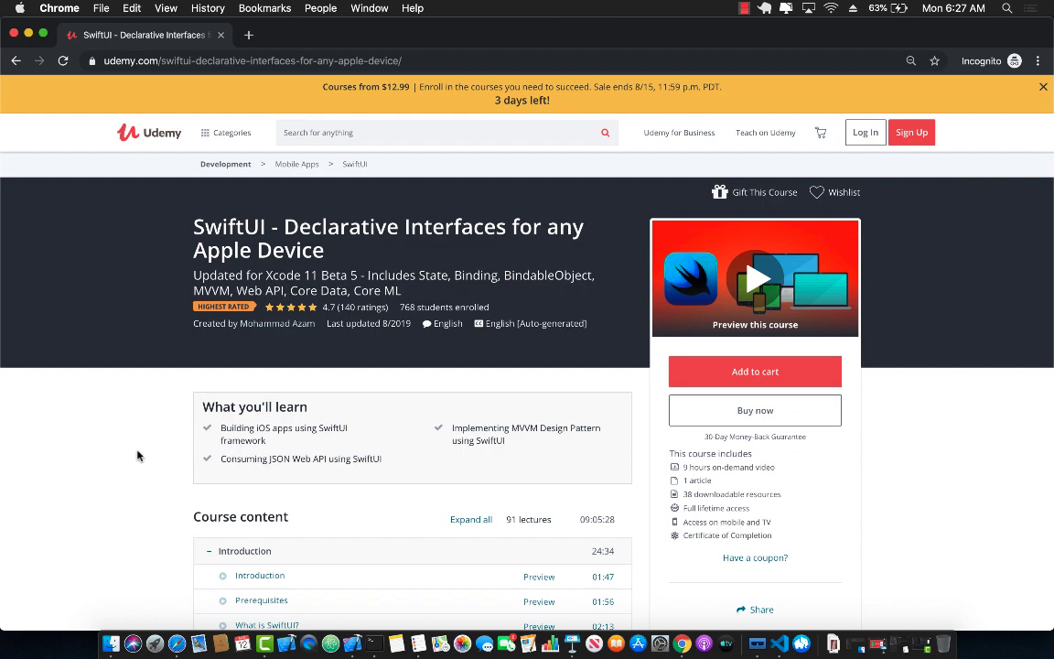
# Browse the course curriculum and expand the Understanding MVVM Design Pattern section.
pyautogui.scroll(-3)
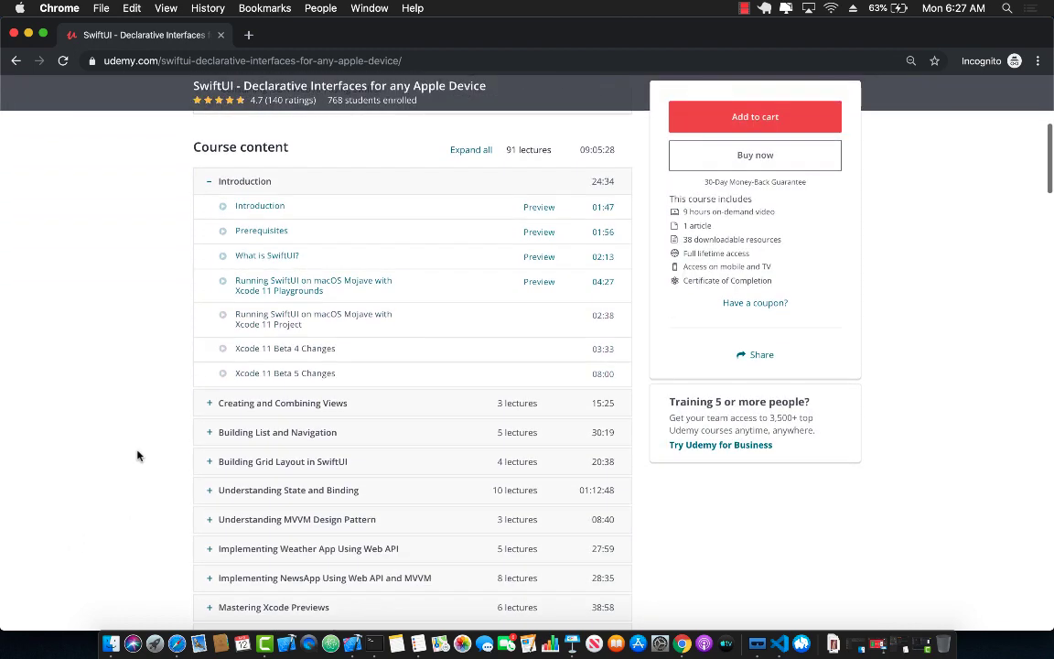
pyautogui.scroll(-3)
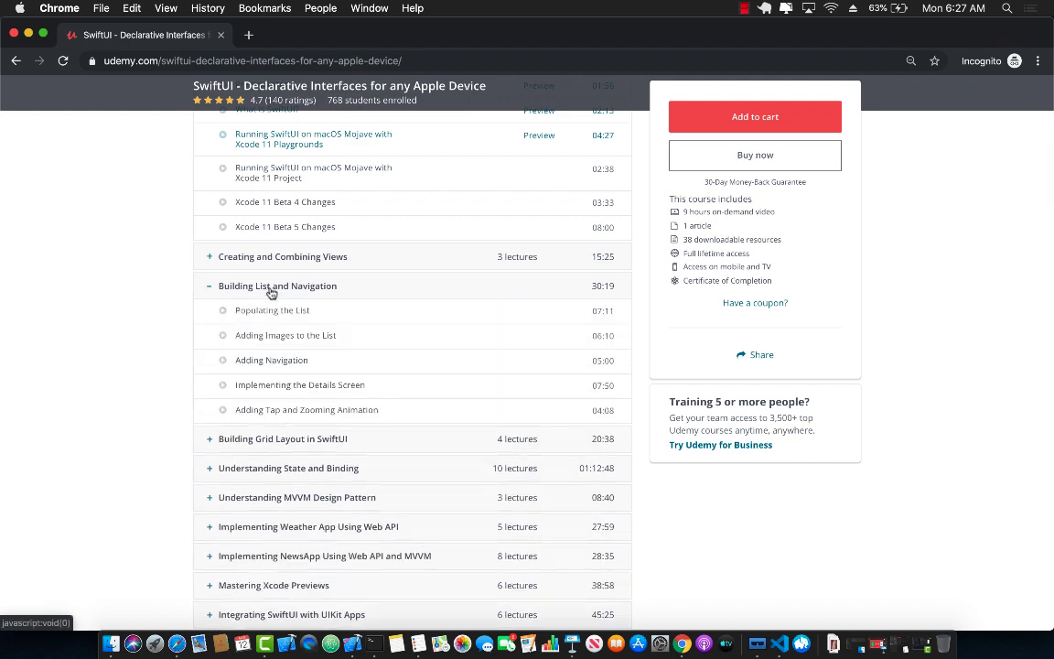
pyautogui.scroll(-3)
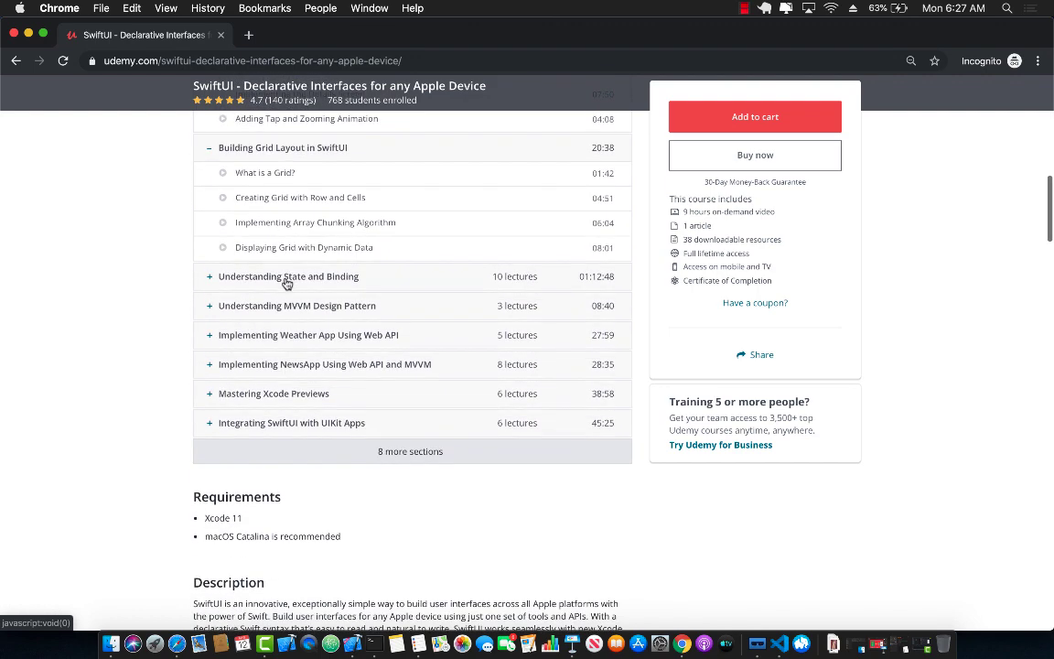
pyautogui.moveTo(280, 282)
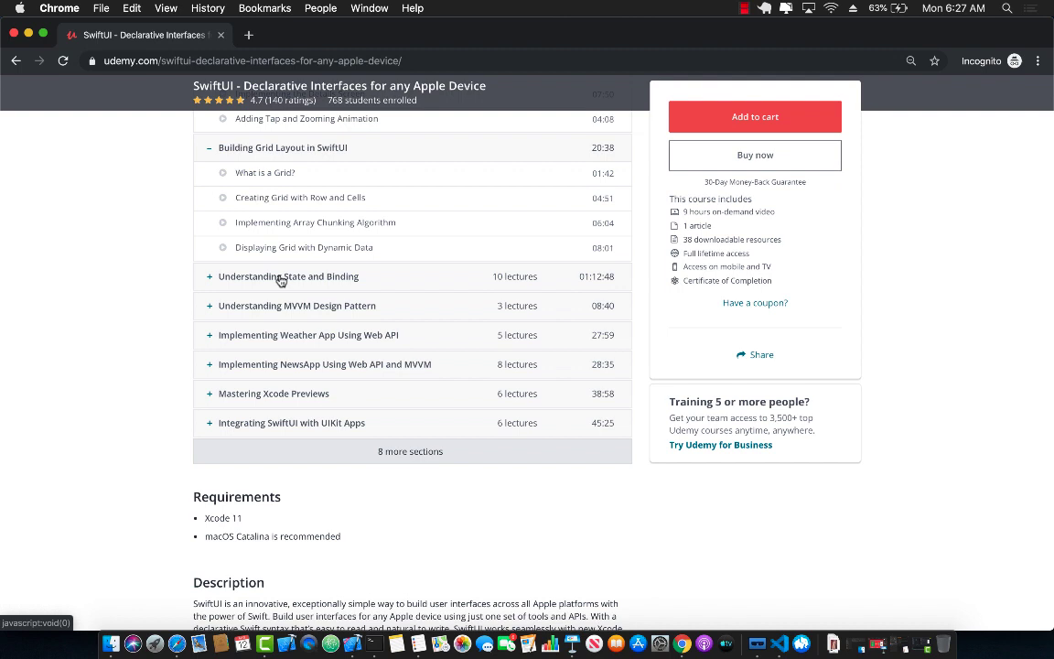
pyautogui.moveTo(278, 311)
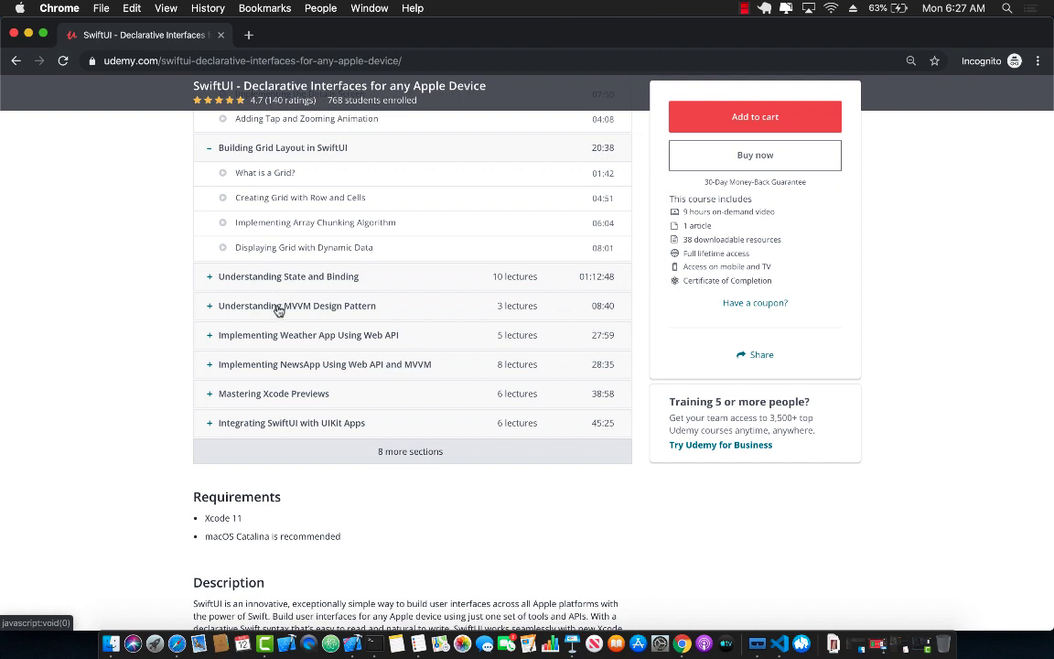
pyautogui.click(296, 306)
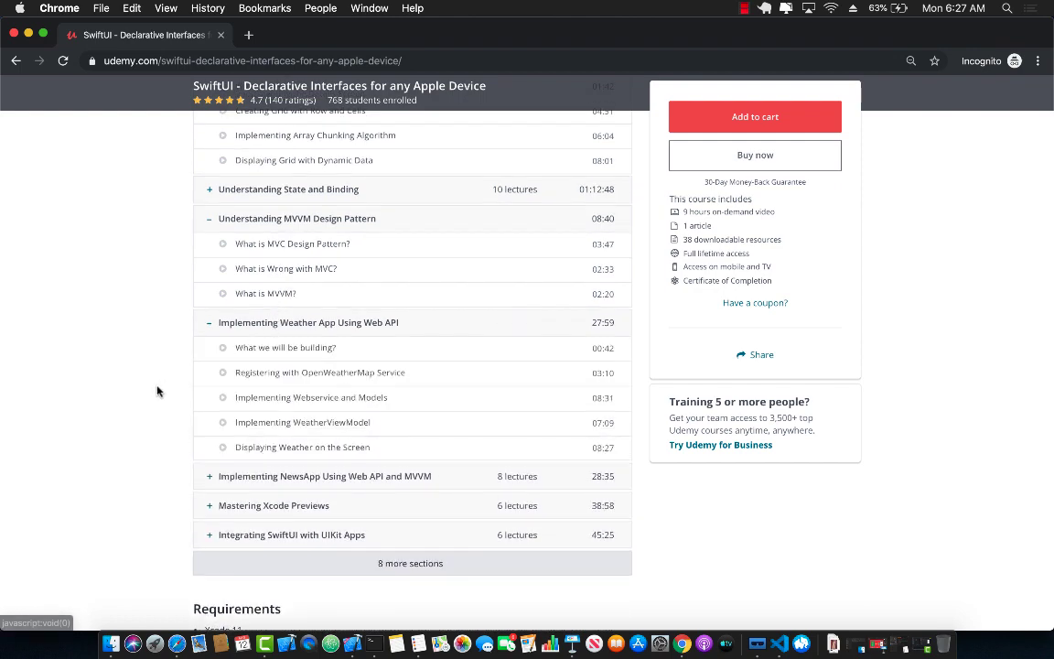
pyautogui.scroll(-3)
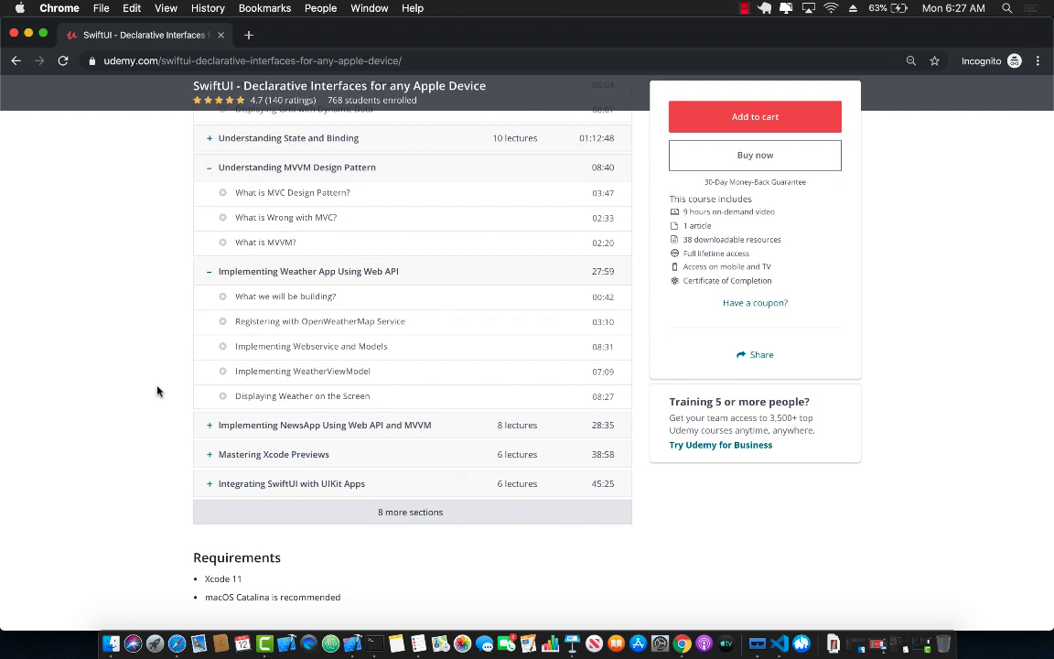
pyautogui.scroll(-3)
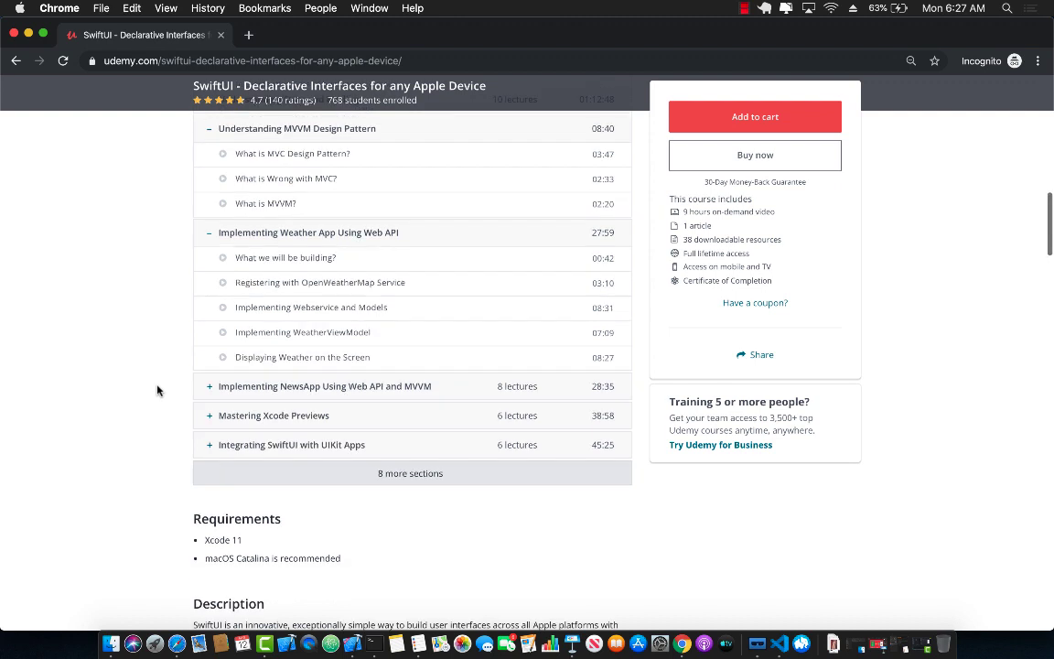
# Reveal the 8 more sections and expand Property Wrappers in SwiftUI to show its lectures.
pyautogui.click(409, 472)
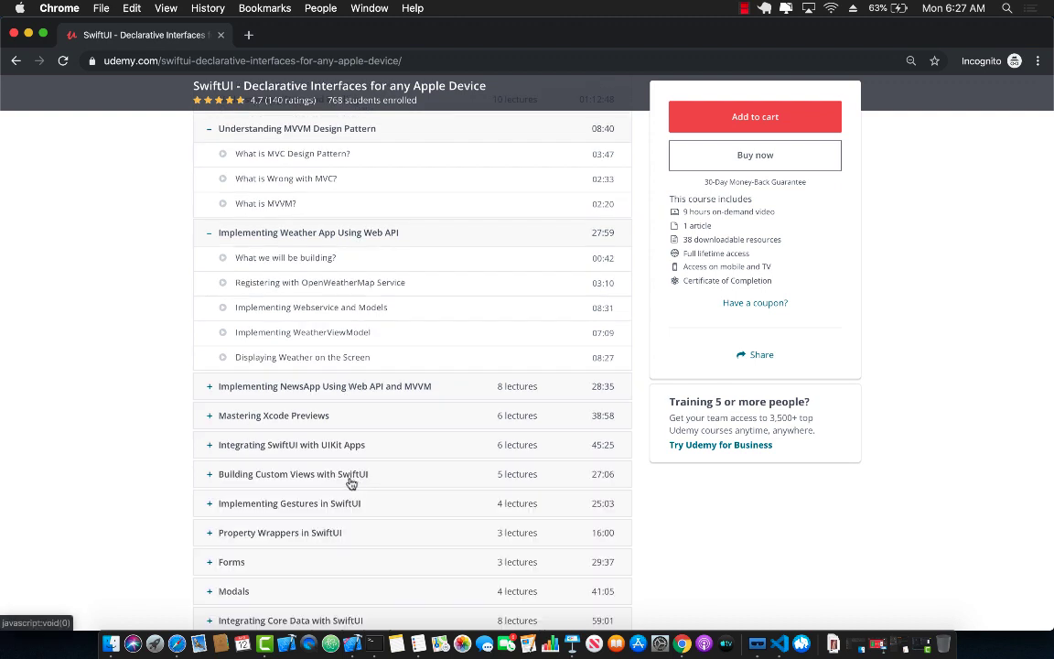
pyautogui.scroll(-3)
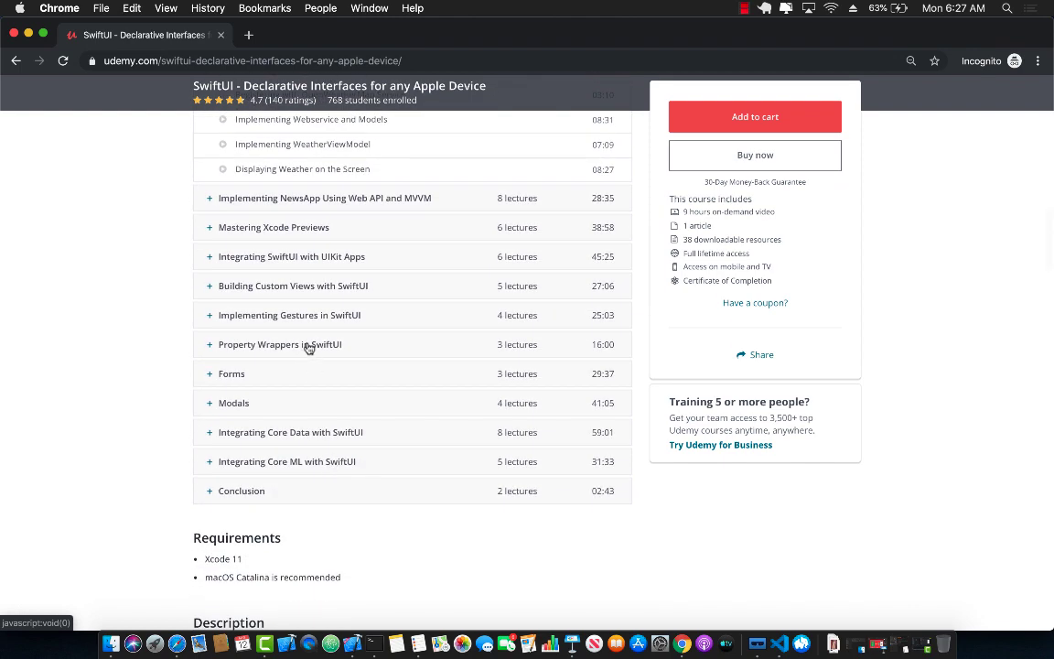
pyautogui.click(278, 344)
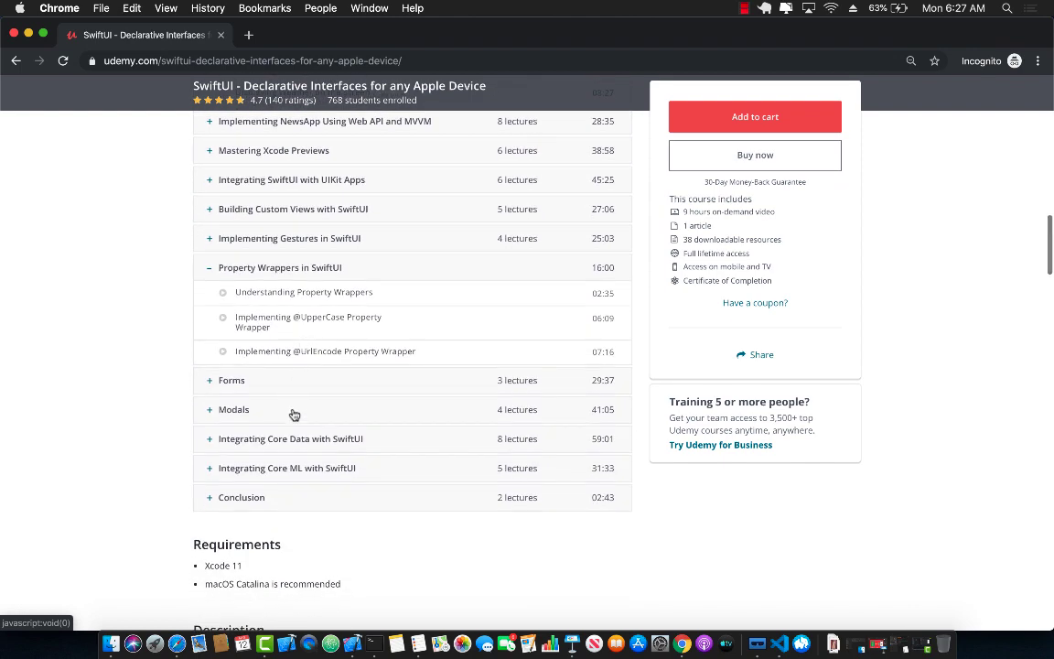
pyautogui.scroll(-3)
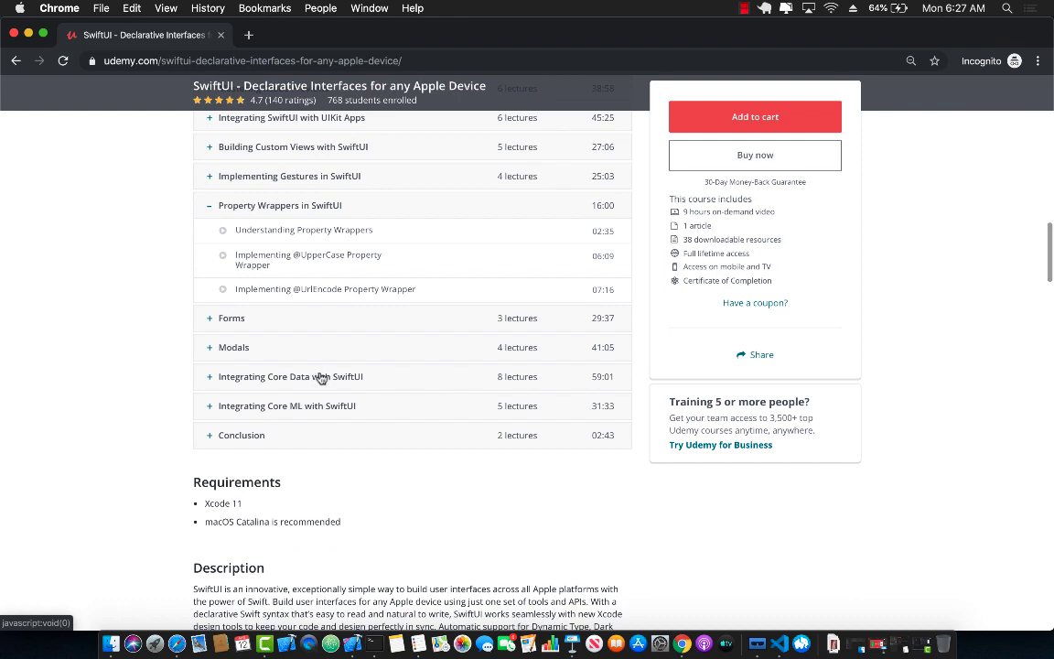